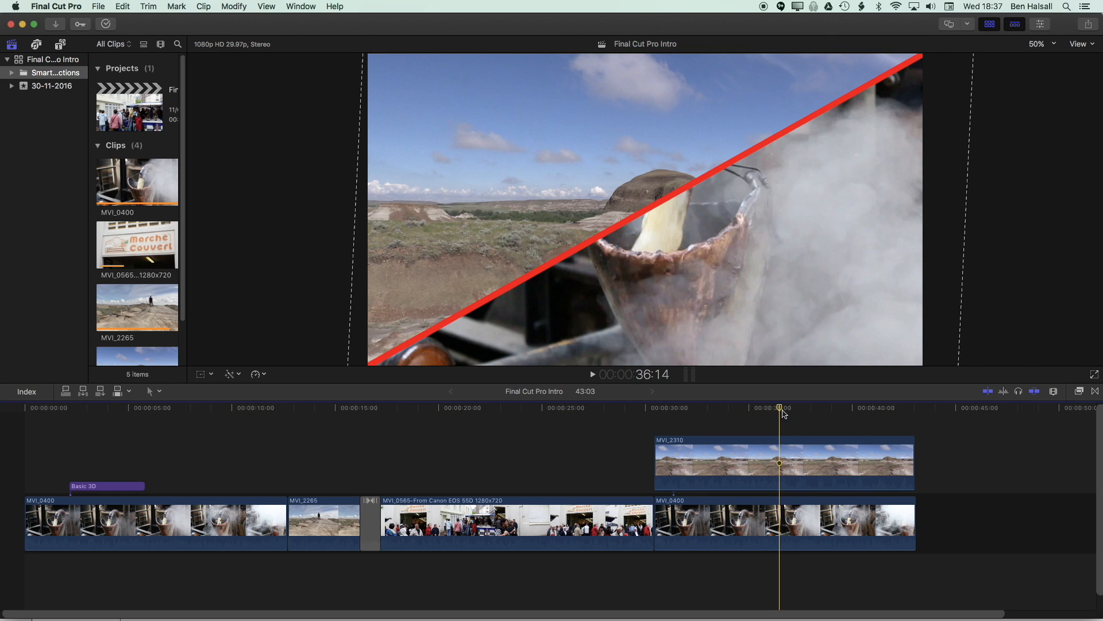
# - Select the connected MVI_2310 landscape clip and bring up the Edit menu
pyautogui.click(784, 462)
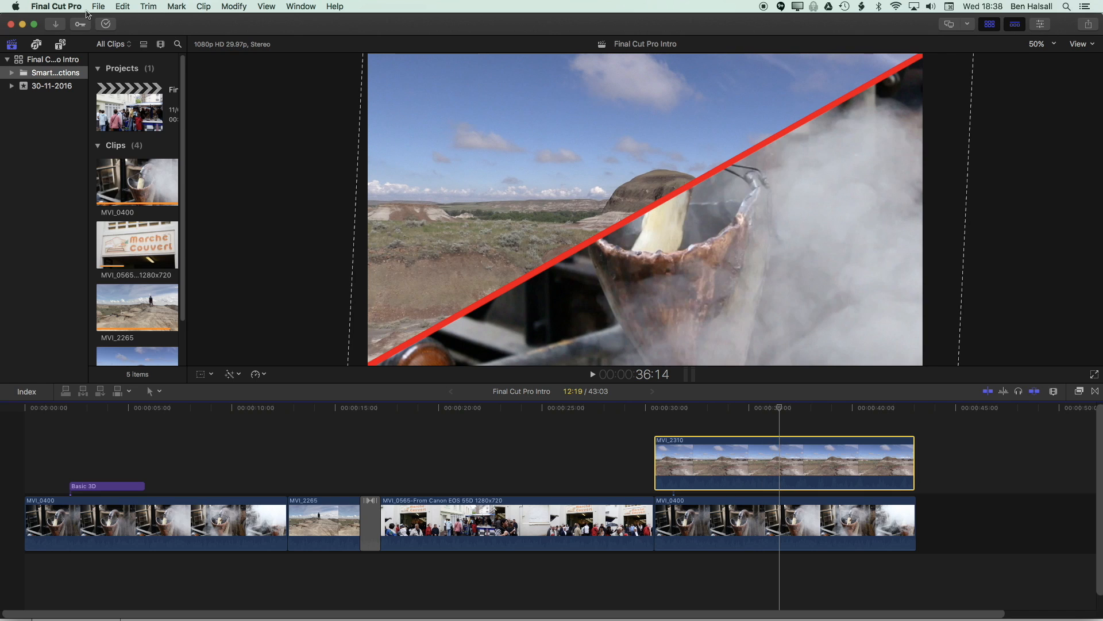
pyautogui.click(135, 6)
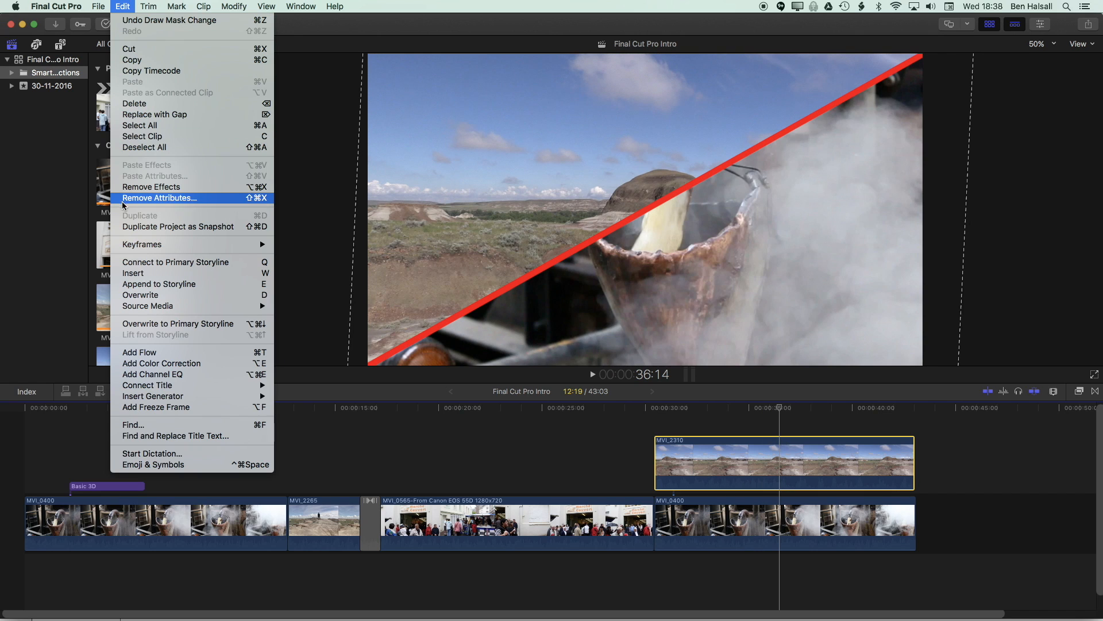
# - Remove the clip's video attributes via Remove Attributes, leaving audio and retiming untouched
pyautogui.click(160, 198)
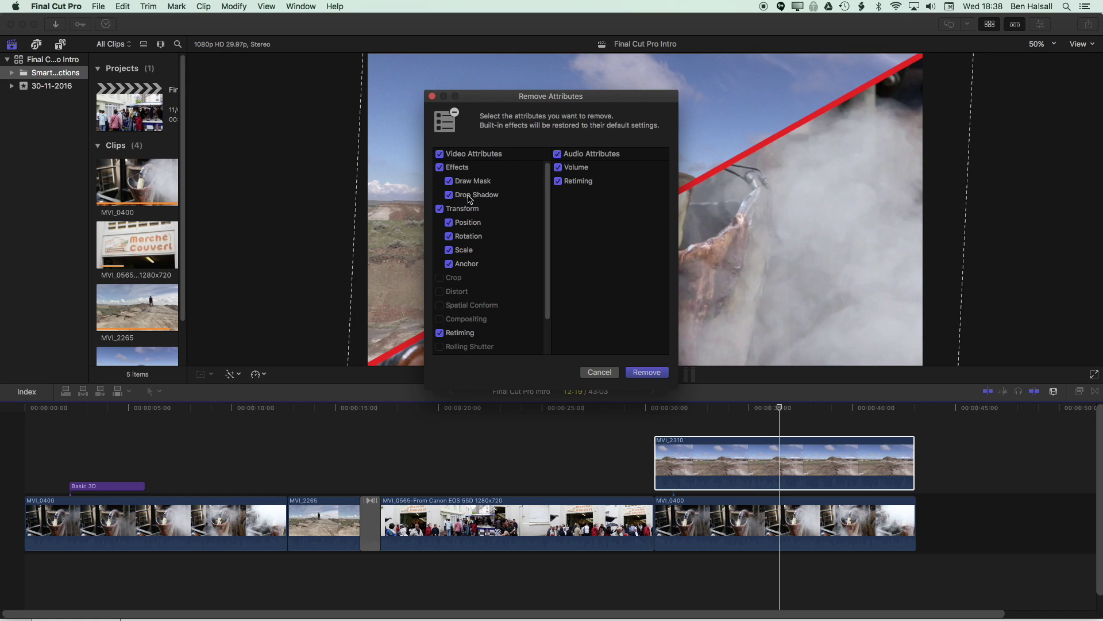
pyautogui.moveTo(472, 205)
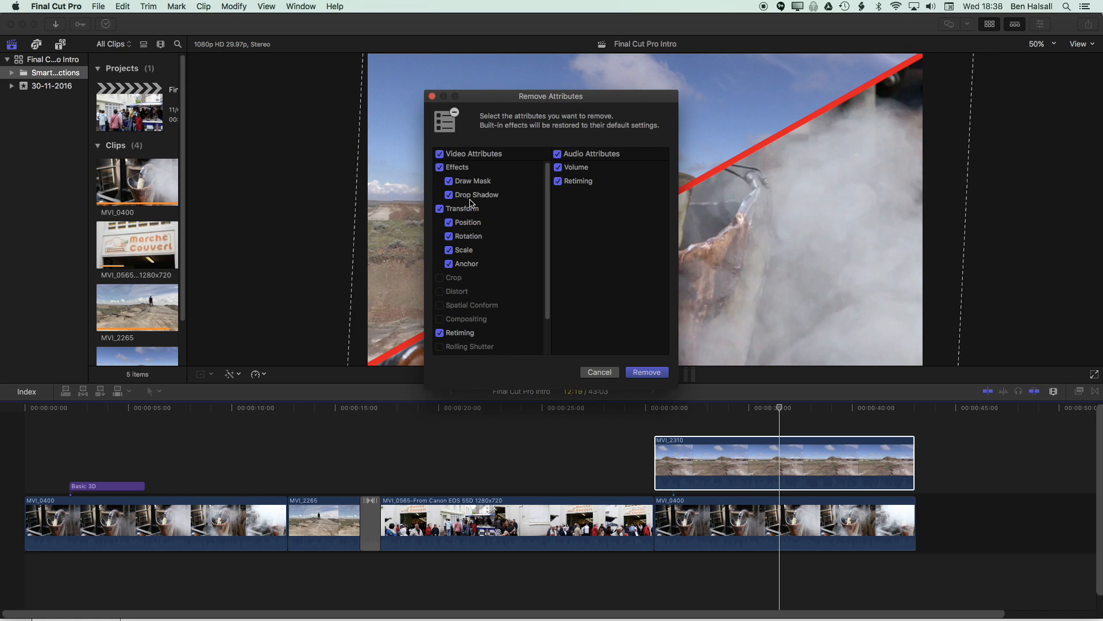
pyautogui.moveTo(467, 212)
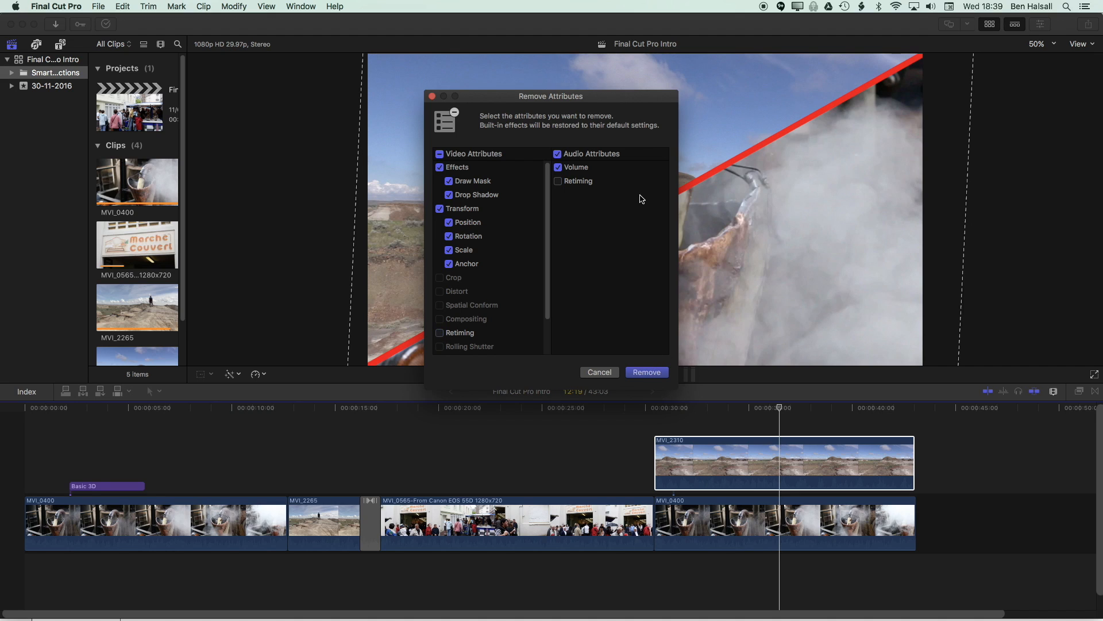
pyautogui.click(557, 154)
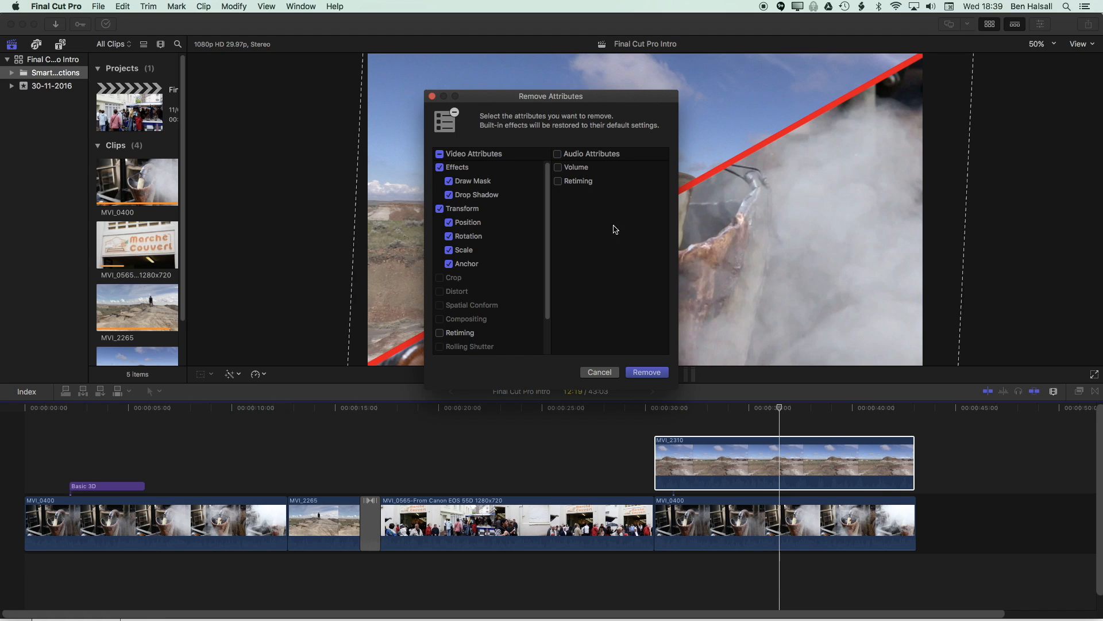
pyautogui.moveTo(464, 260)
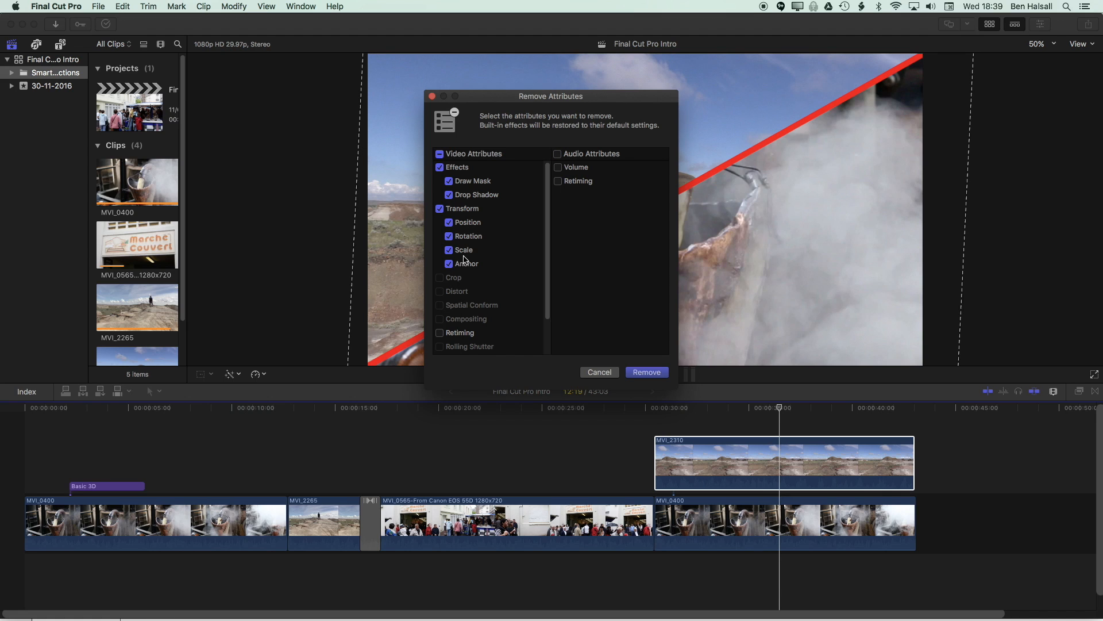
pyautogui.click(646, 373)
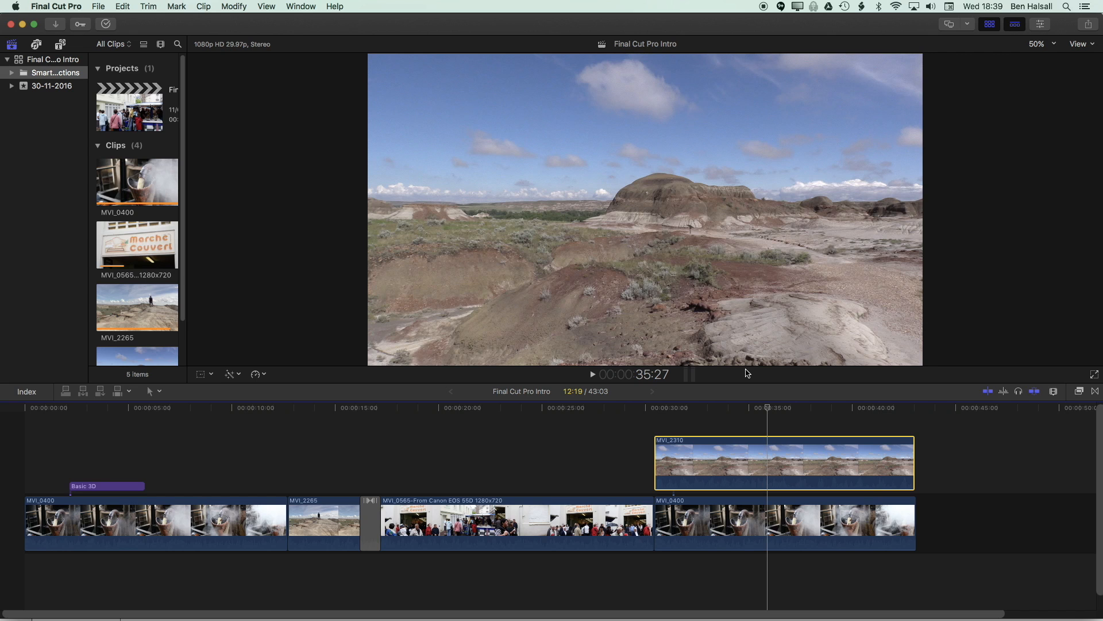
# - Show the Inspector in the workspace for the selected MVI_2310 clip's video settings
pyautogui.click(763, 531)
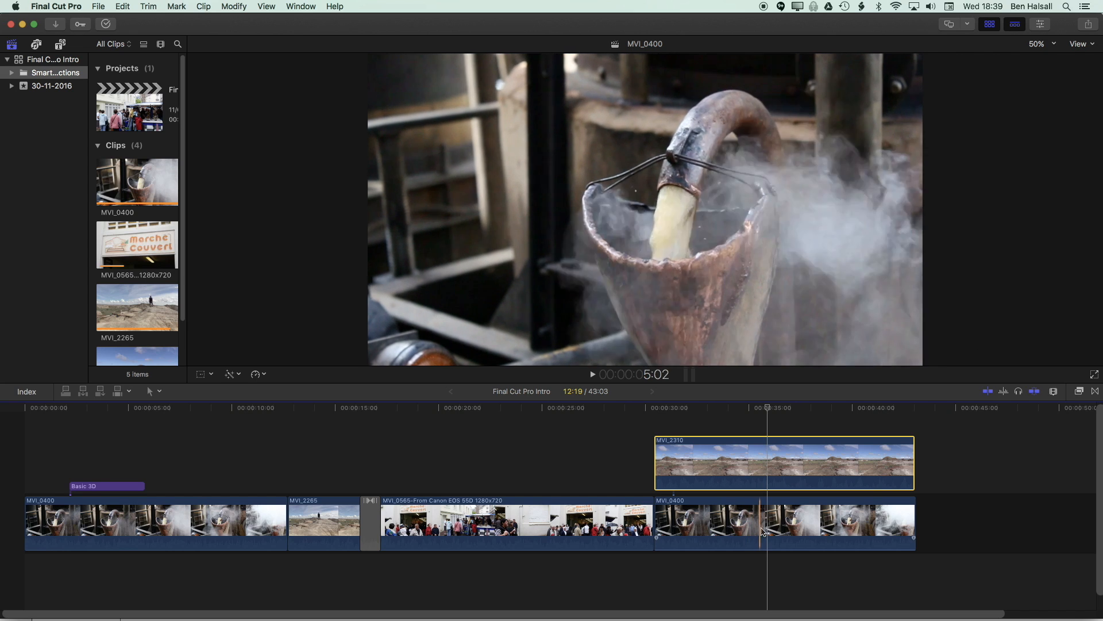
pyautogui.click(750, 462)
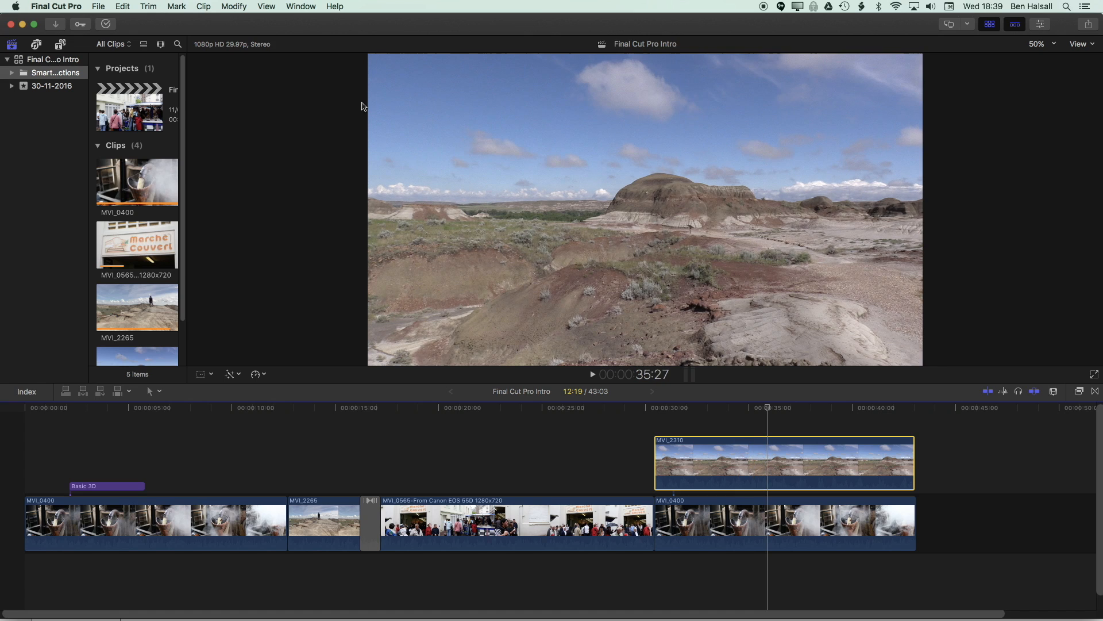
pyautogui.click(299, 6)
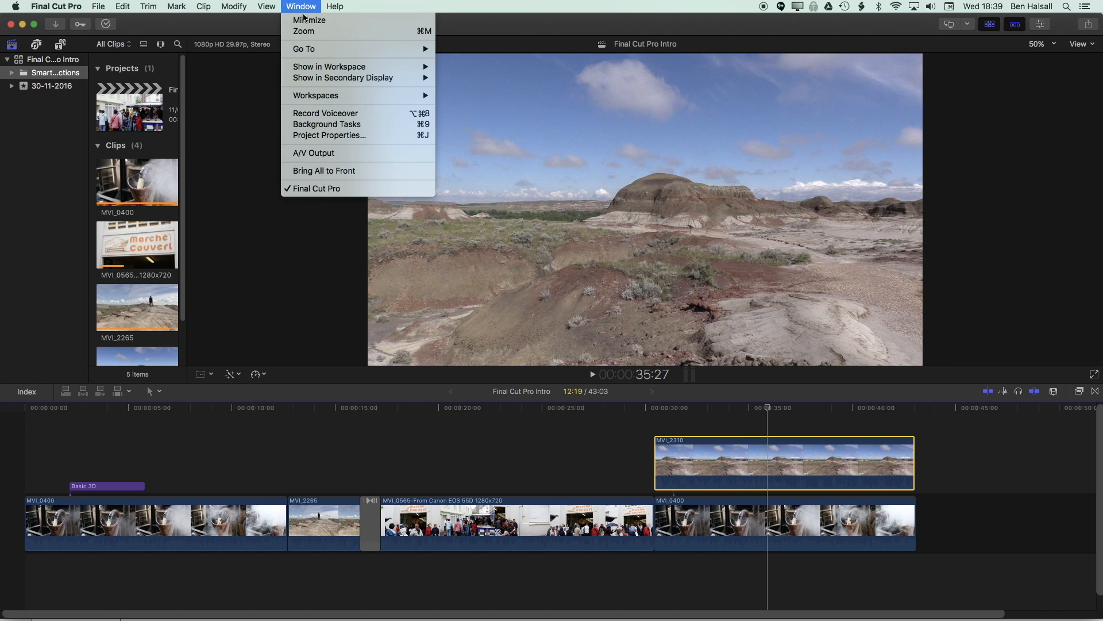
pyautogui.moveTo(329, 66)
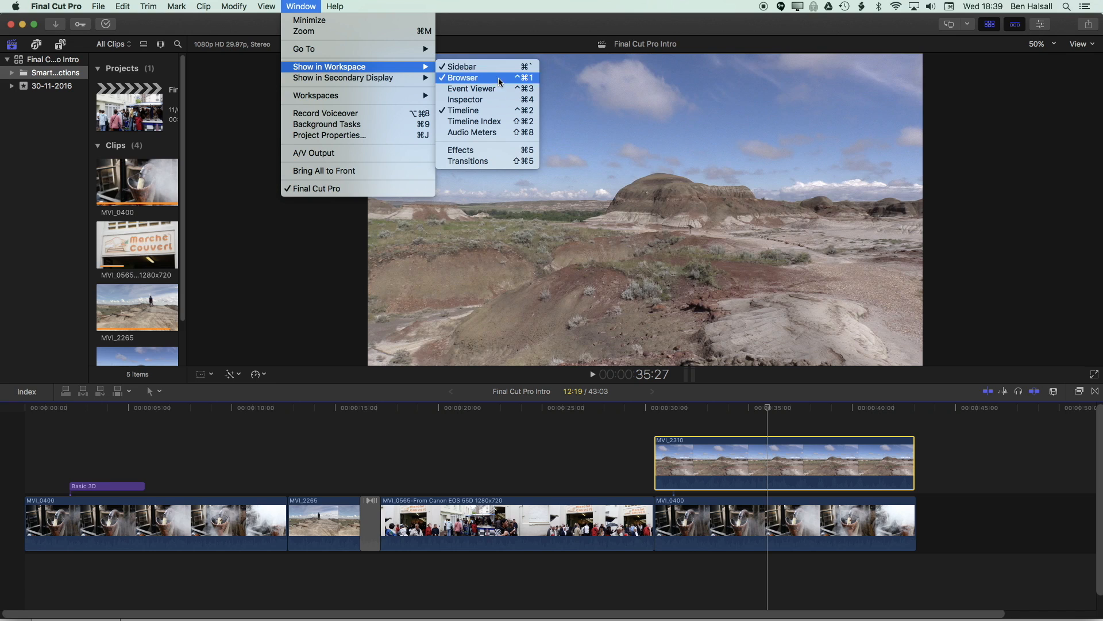
pyautogui.click(463, 78)
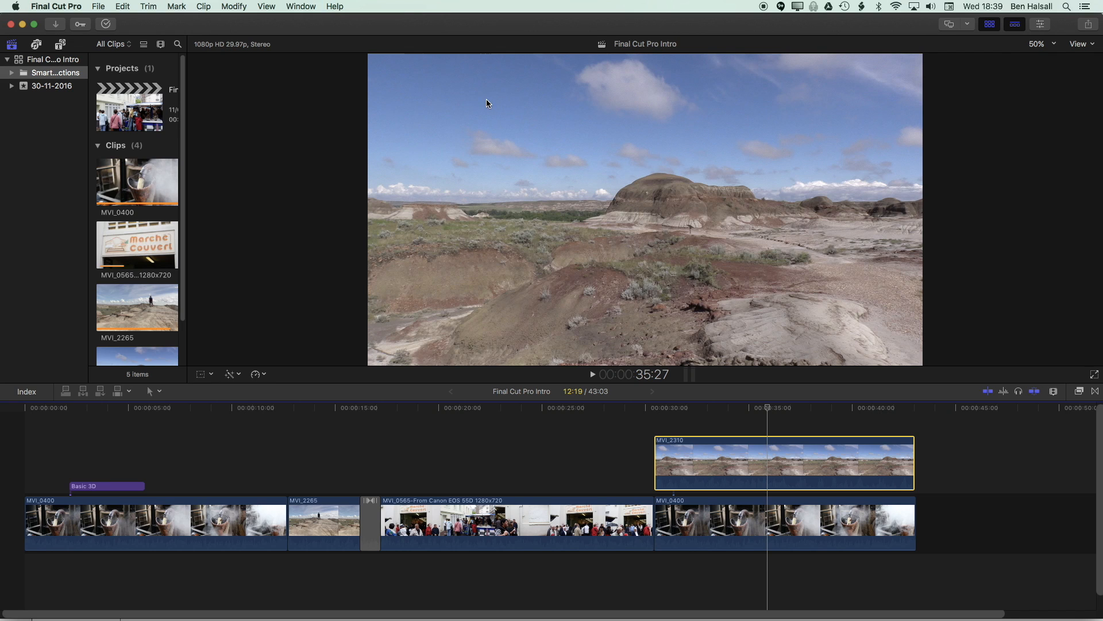
pyautogui.click(1040, 23)
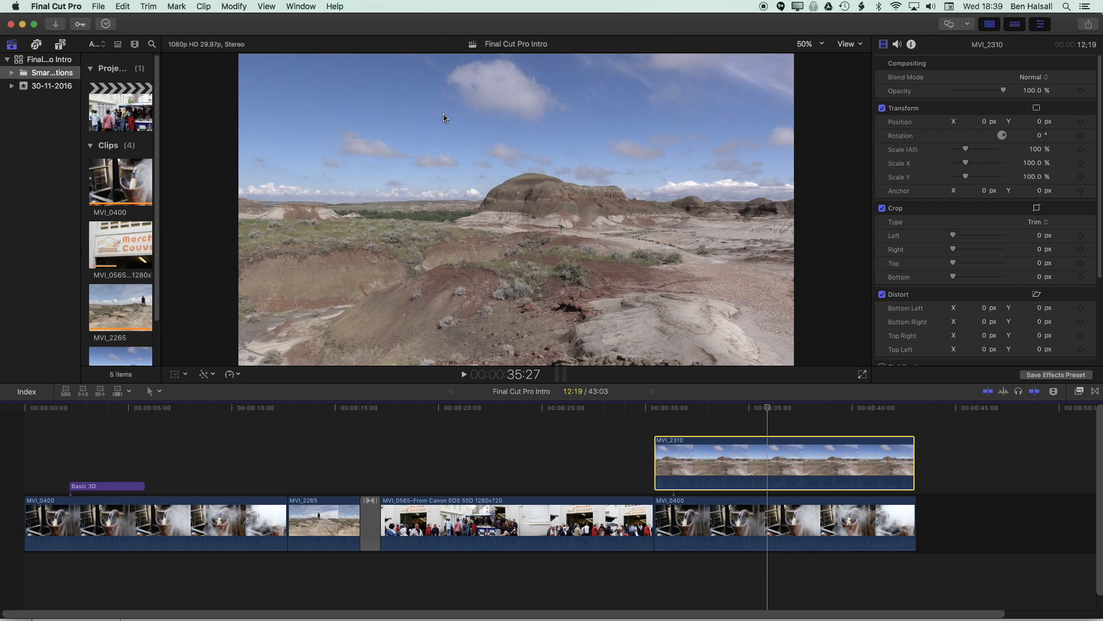
pyautogui.moveTo(416, 128)
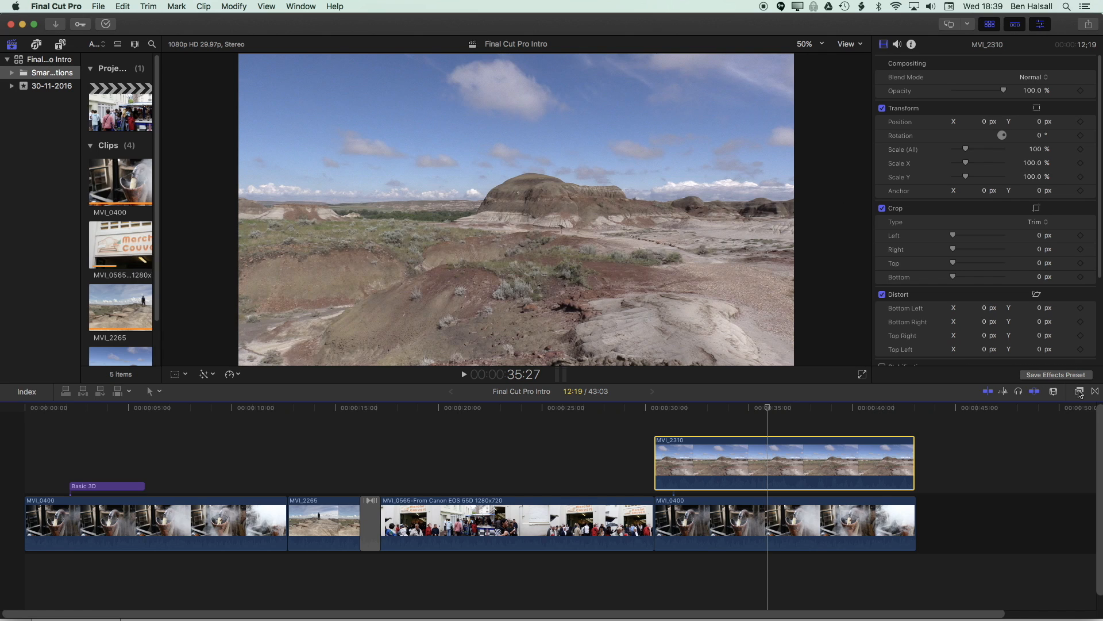
pyautogui.moveTo(1081, 391)
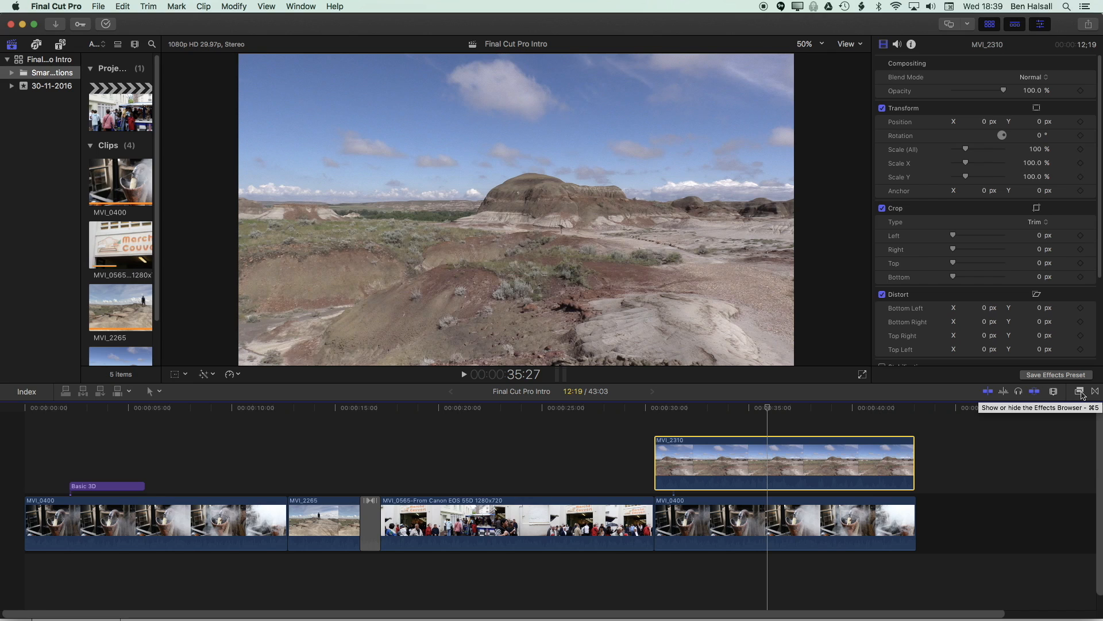
# - Show the Effects browser filtered to the Masks category
pyautogui.click(1079, 391)
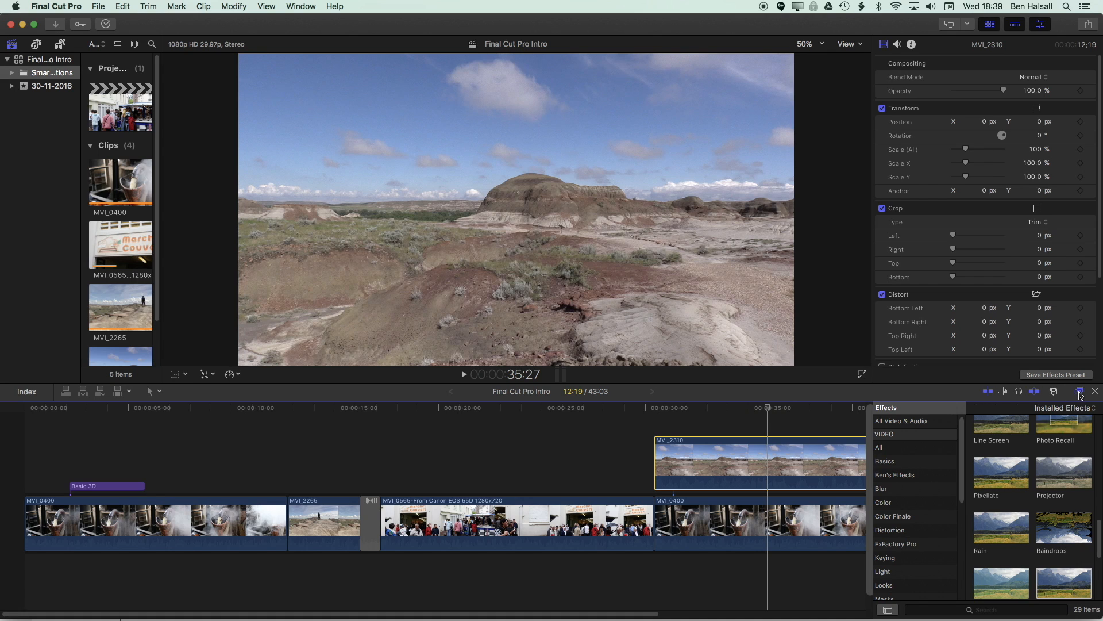
pyautogui.moveTo(956, 462)
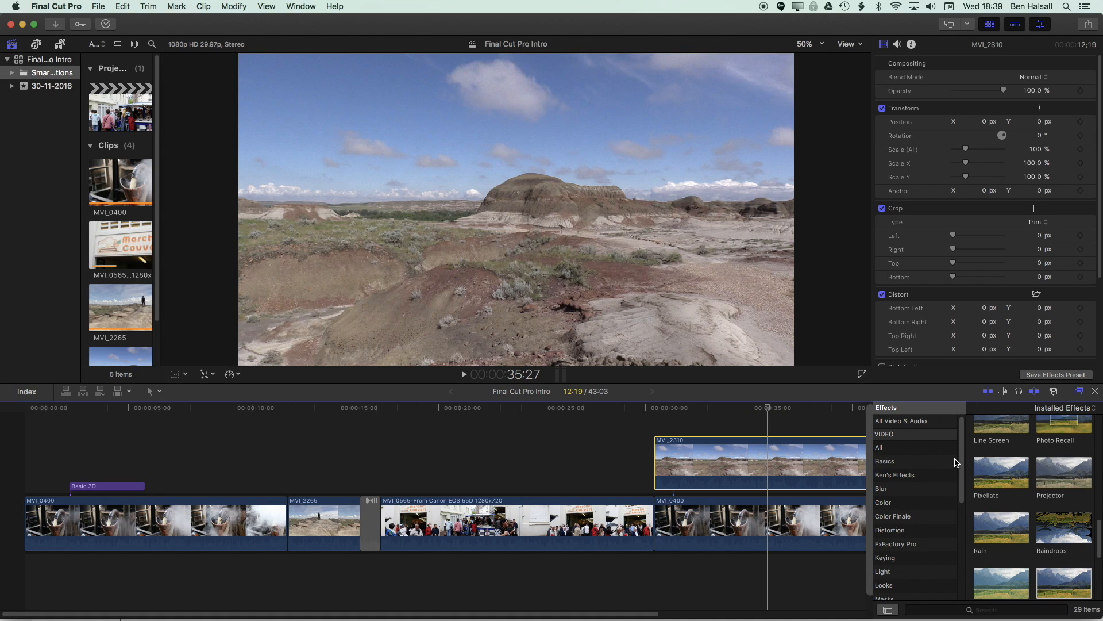
pyautogui.scroll(-3)
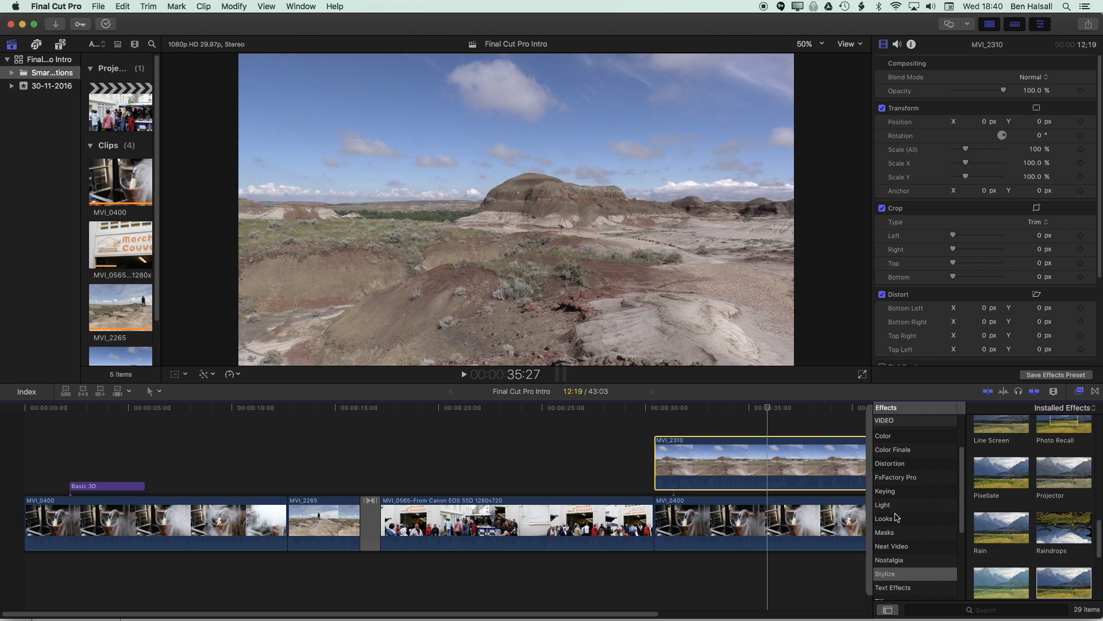
pyautogui.moveTo(903, 533)
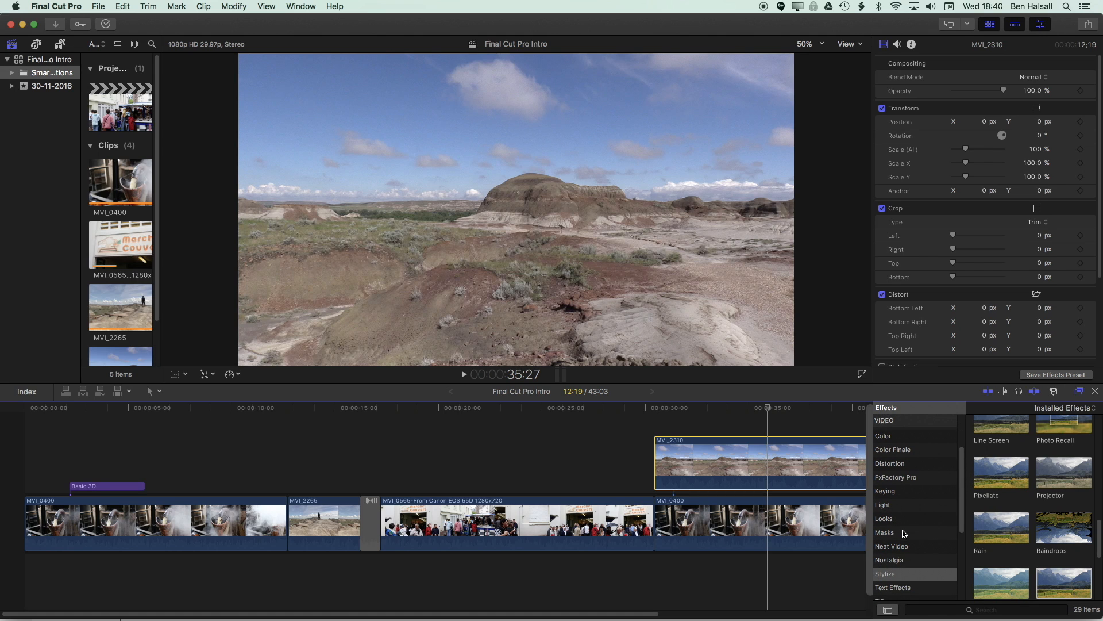
pyautogui.click(885, 532)
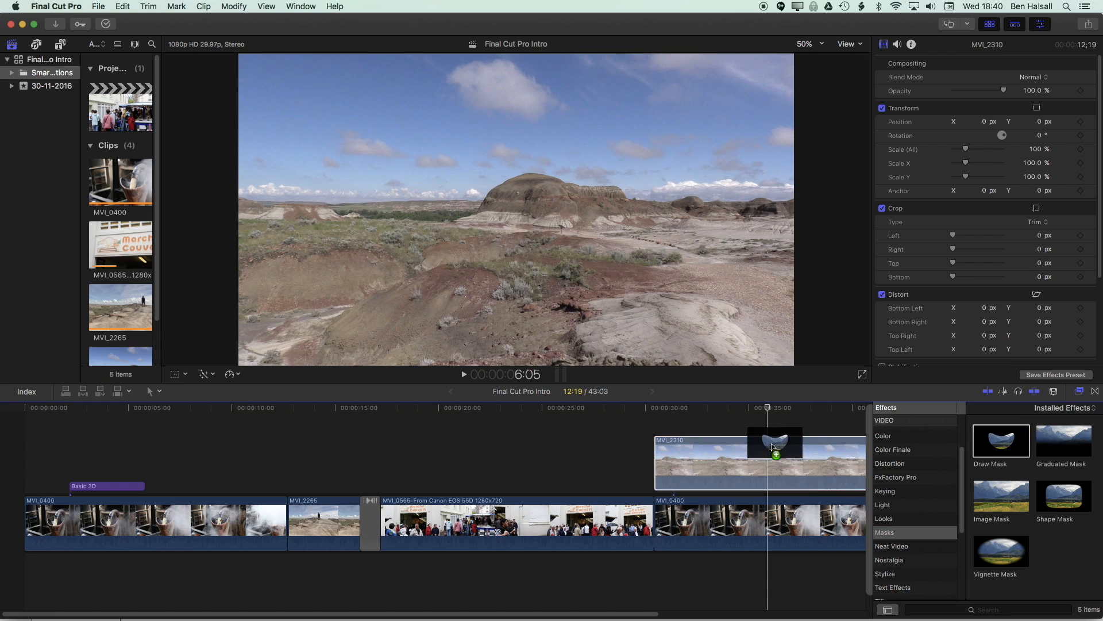
# - Apply Draw Mask to the connected MVI_2310 clip and reach the viewer zoom options
pyautogui.click(1001, 442)
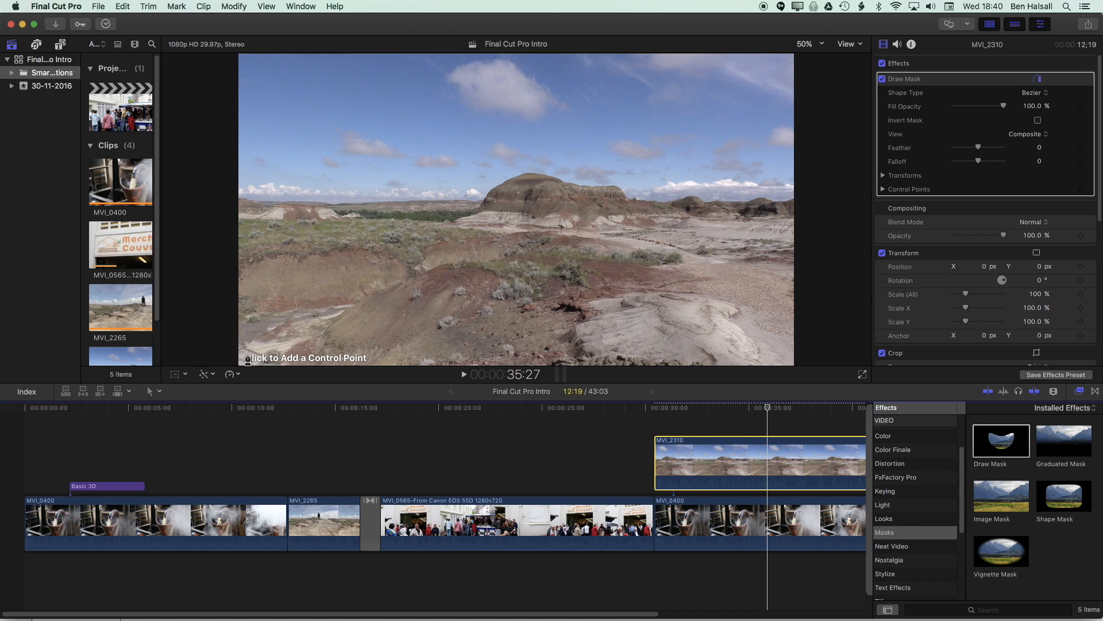
pyautogui.moveTo(301, 370)
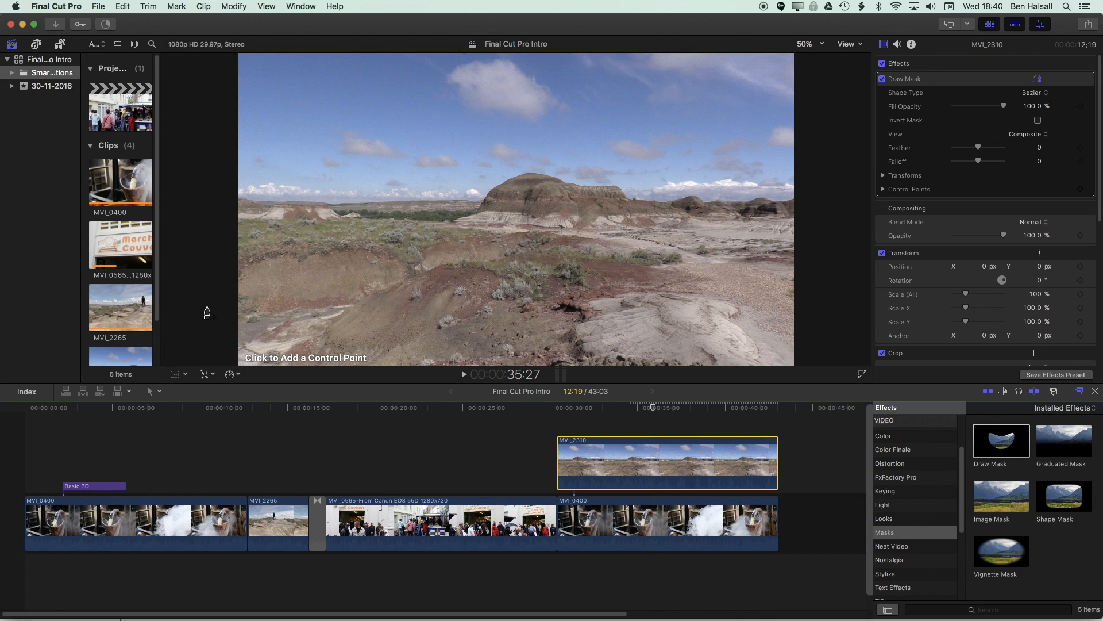
pyautogui.moveTo(832, 110)
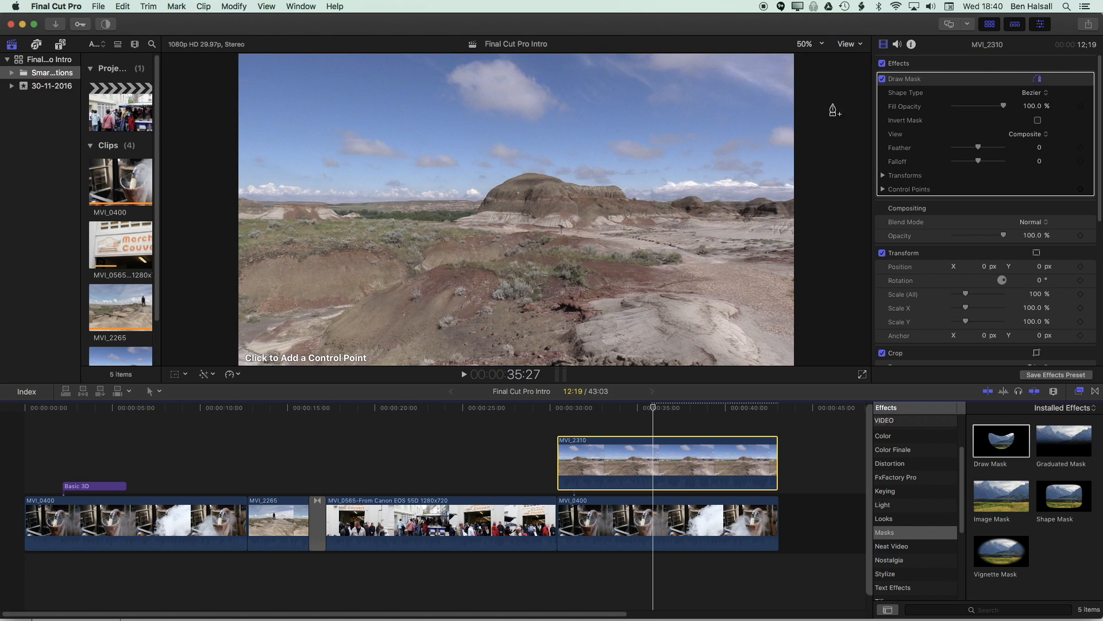
pyautogui.click(804, 44)
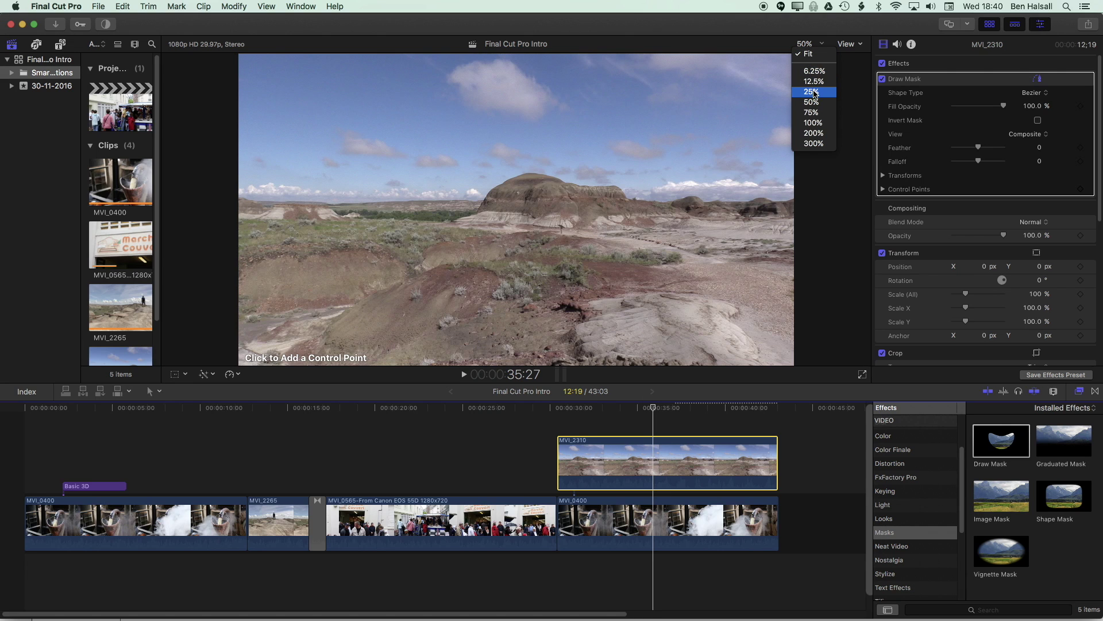
# - At 25% viewer zoom, close the mask into a linear diagonal split revealing MVI_0400 lower-right
pyautogui.click(811, 91)
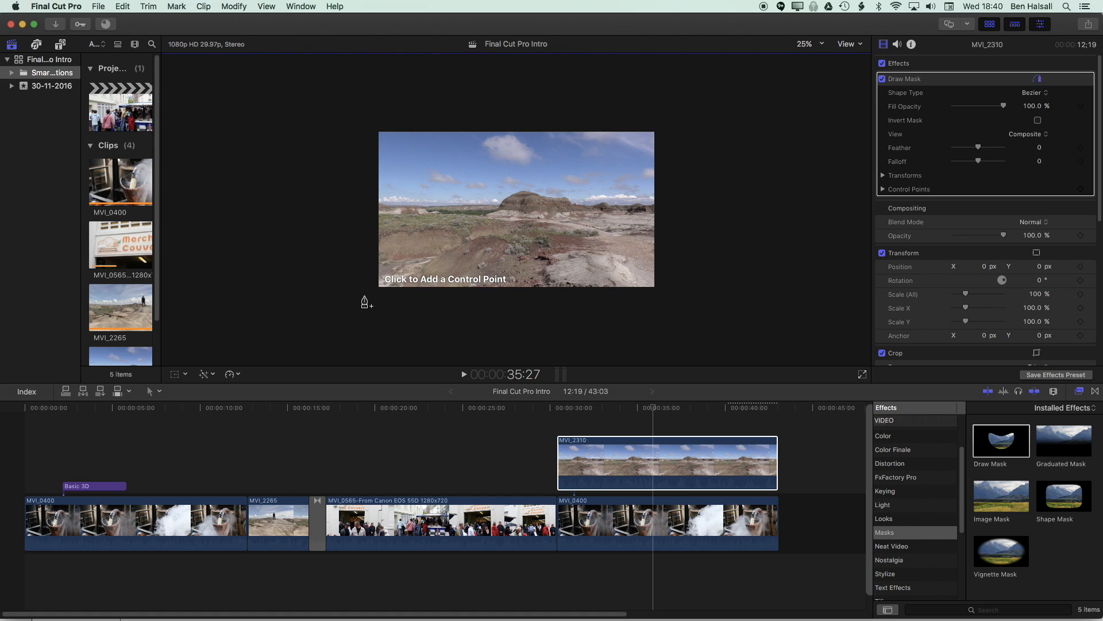
pyautogui.moveTo(322, 183)
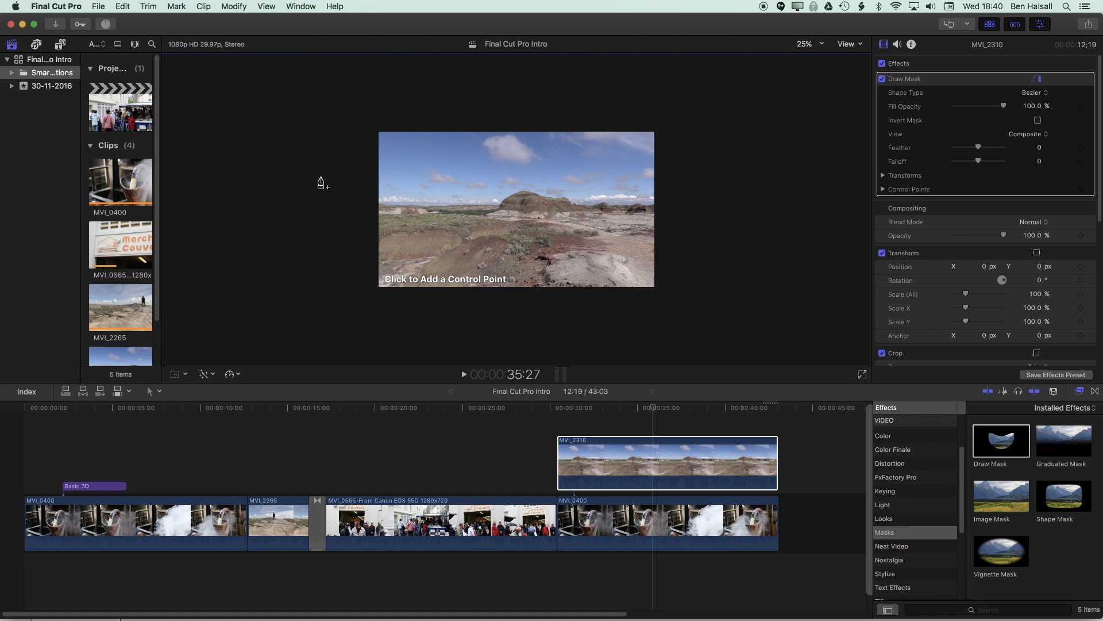
pyautogui.moveTo(359, 308)
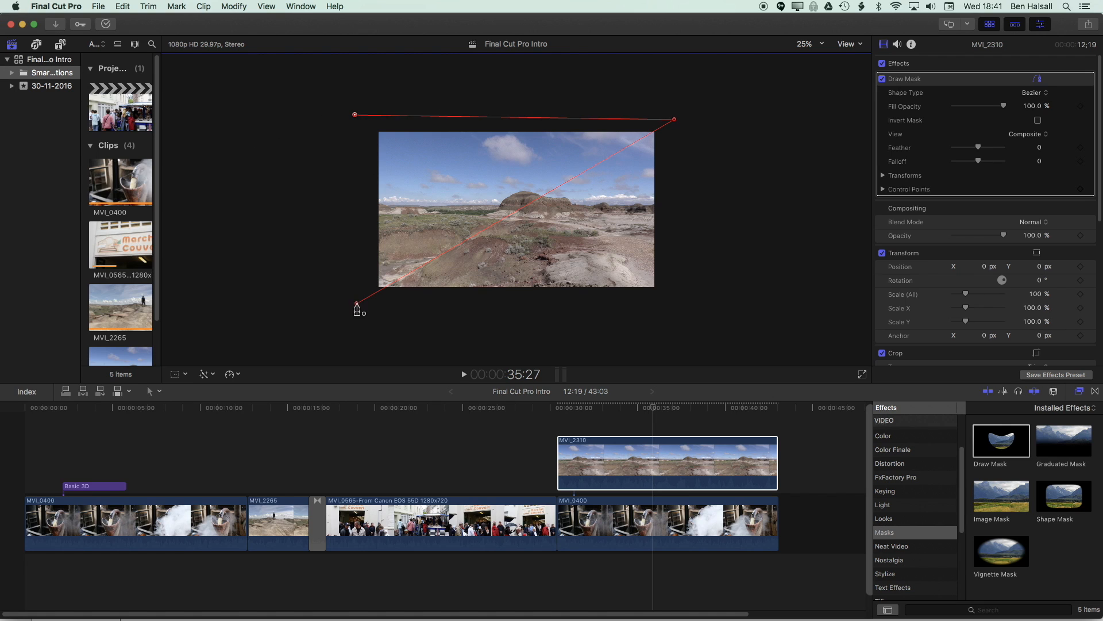
pyautogui.click(1032, 92)
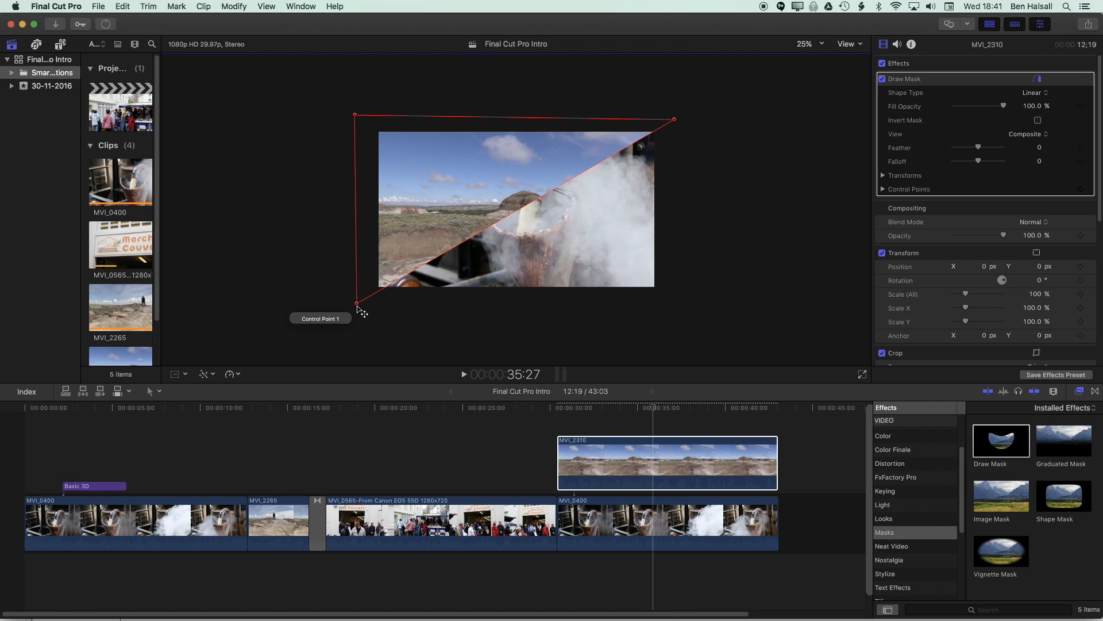
pyautogui.click(356, 303)
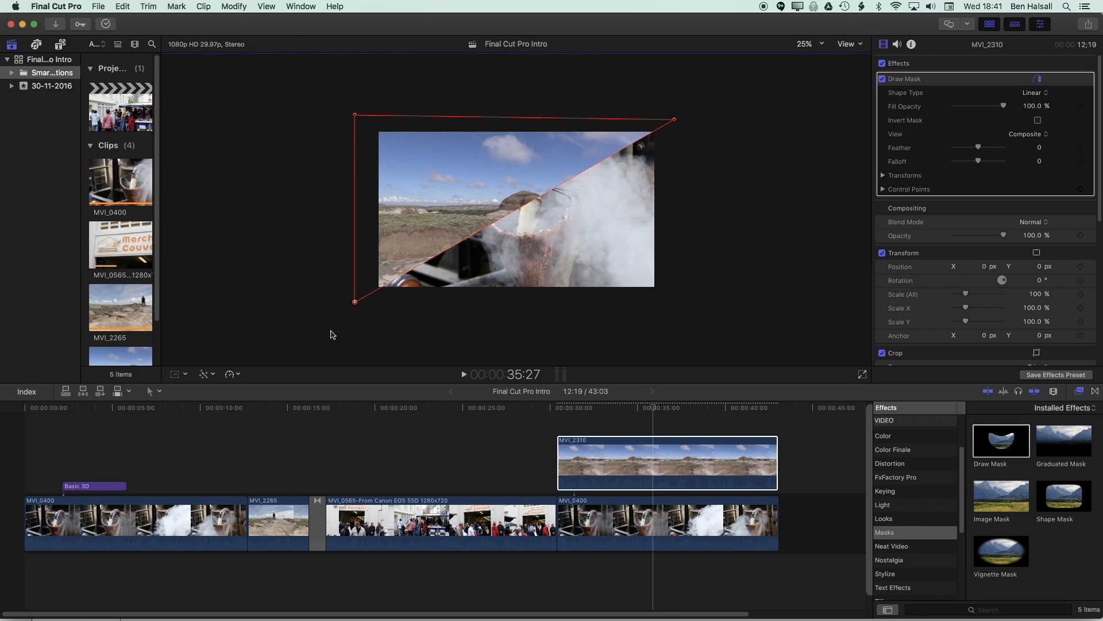
pyautogui.moveTo(370, 293)
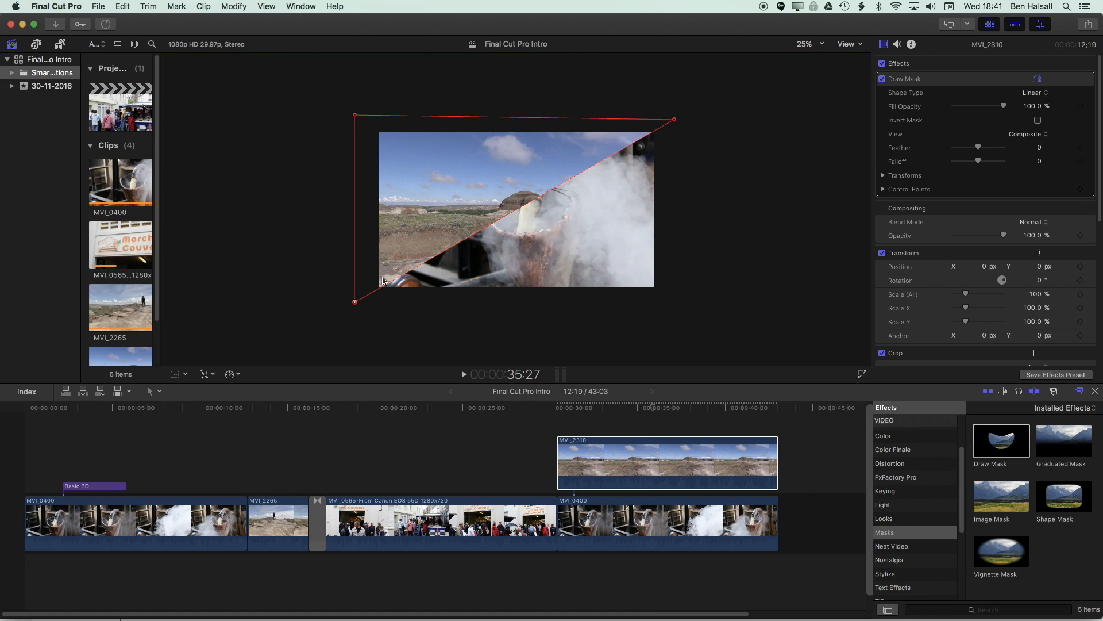
pyautogui.moveTo(372, 321)
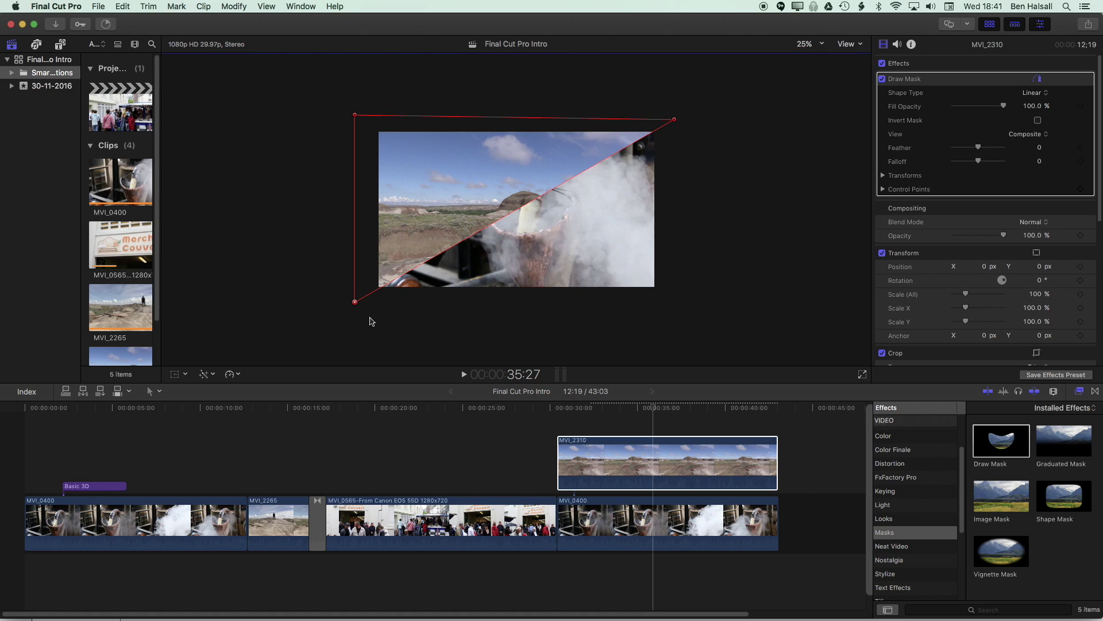
pyautogui.moveTo(393, 347)
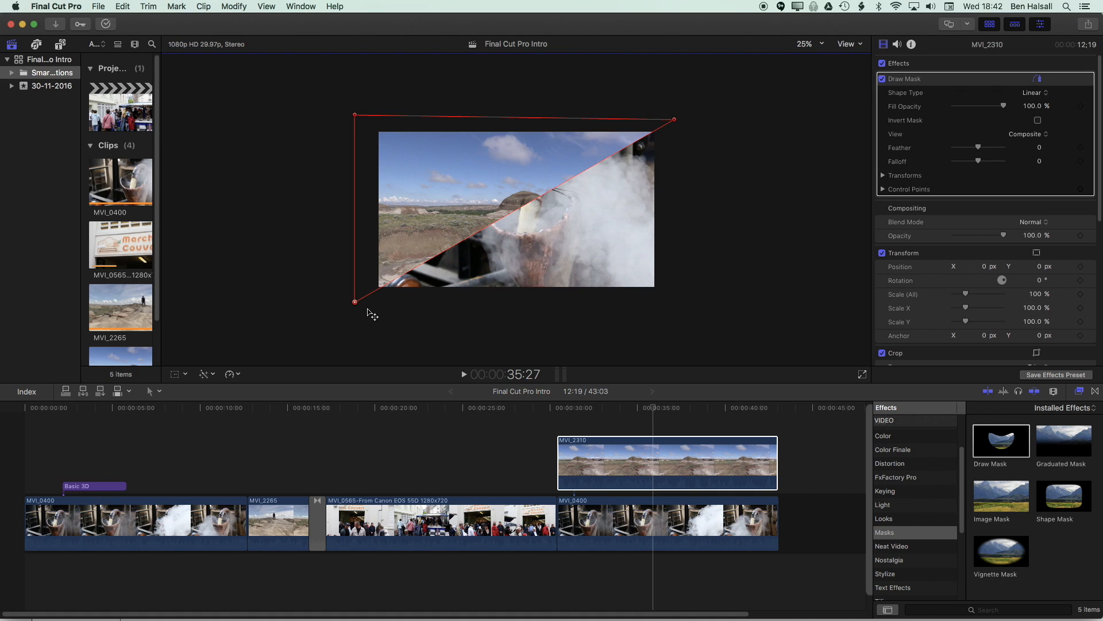
pyautogui.moveTo(376, 318)
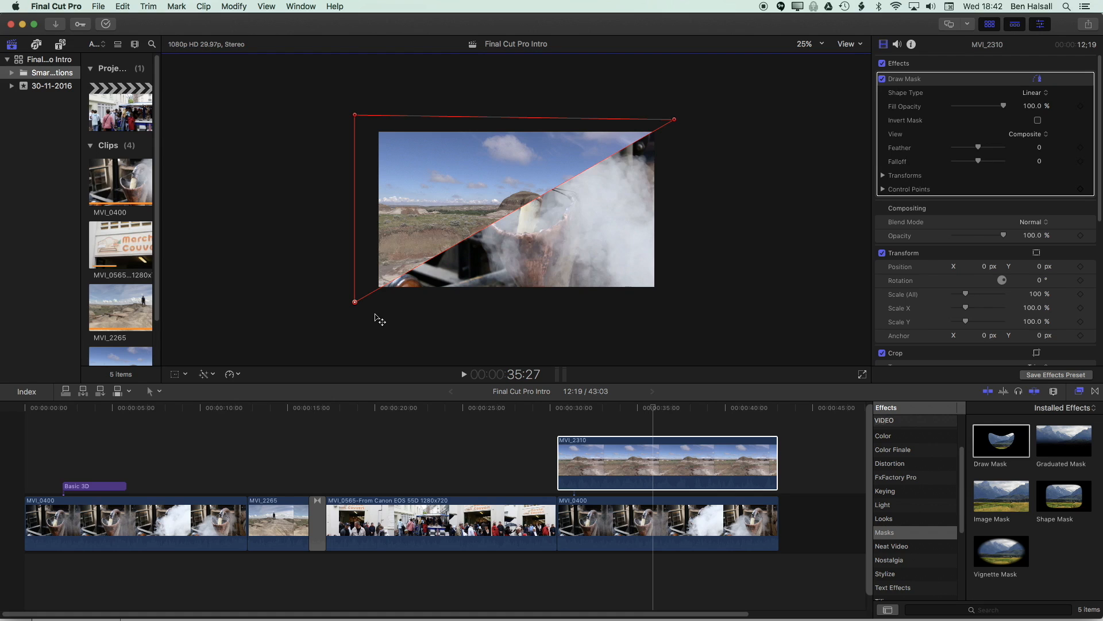
pyautogui.moveTo(384, 310)
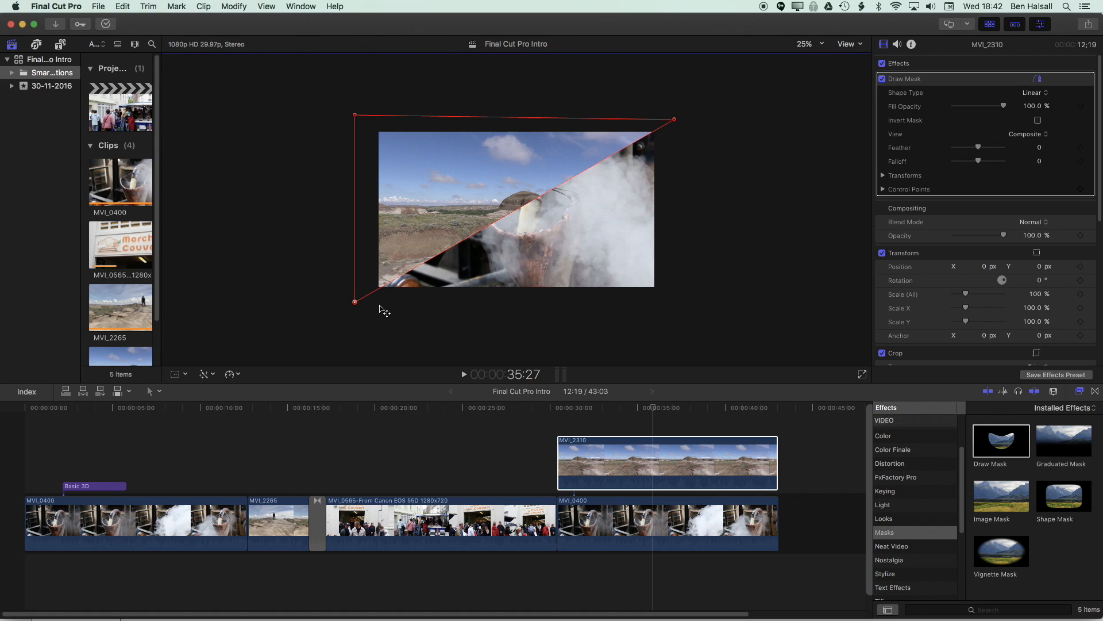
pyautogui.moveTo(428, 279)
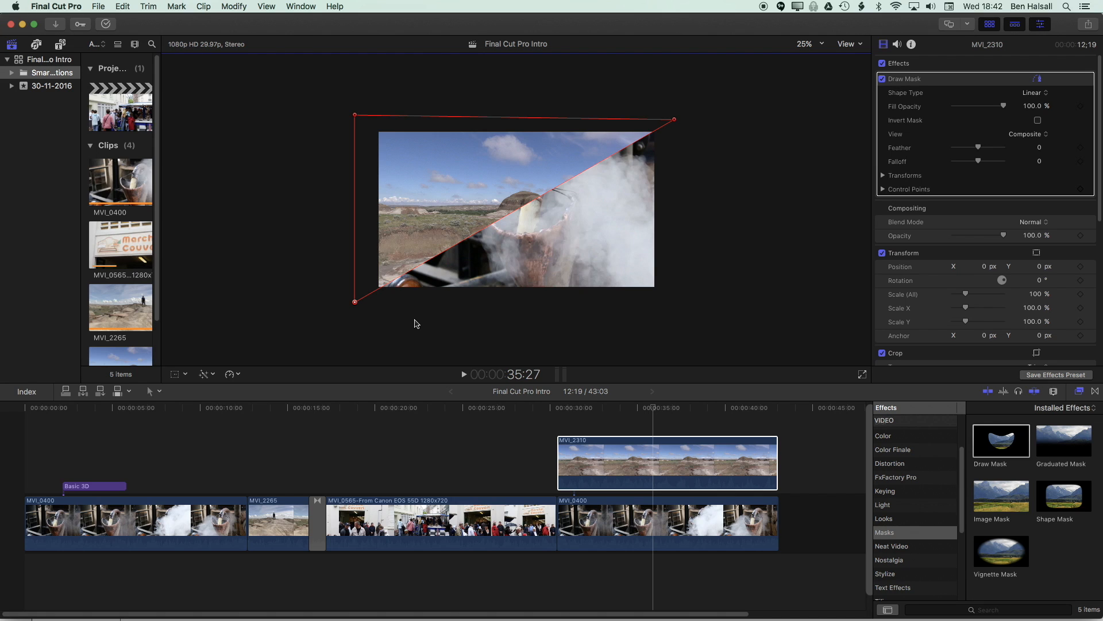
pyautogui.moveTo(414, 328)
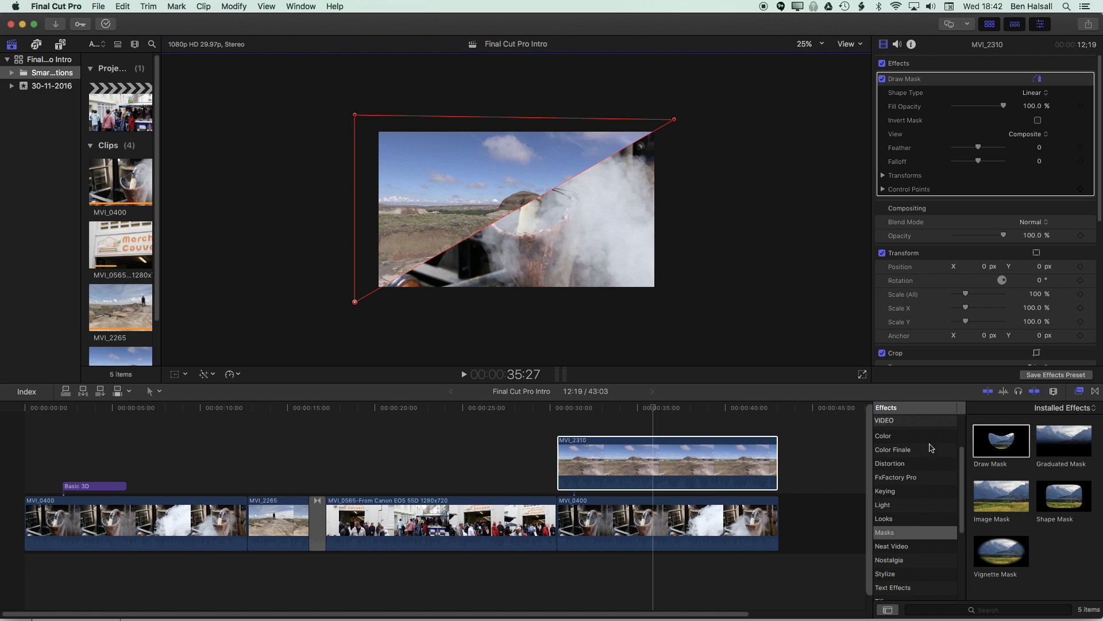
# - Apply the Stylize Drop Shadow effect to the masked MVI_2310 clip
pyautogui.scroll(-3)
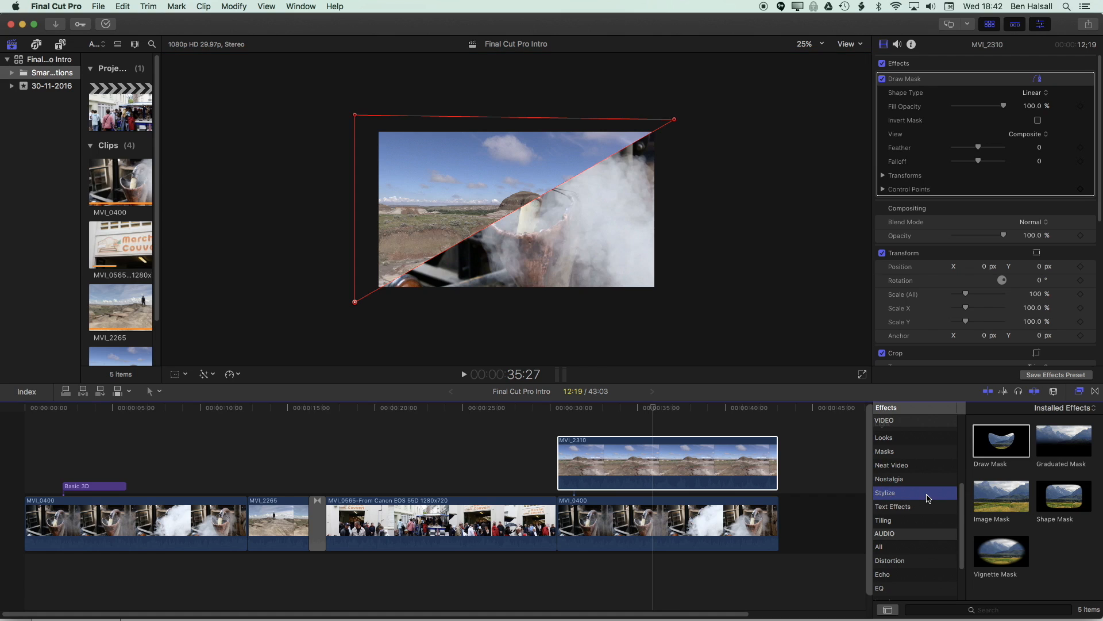
pyautogui.click(885, 492)
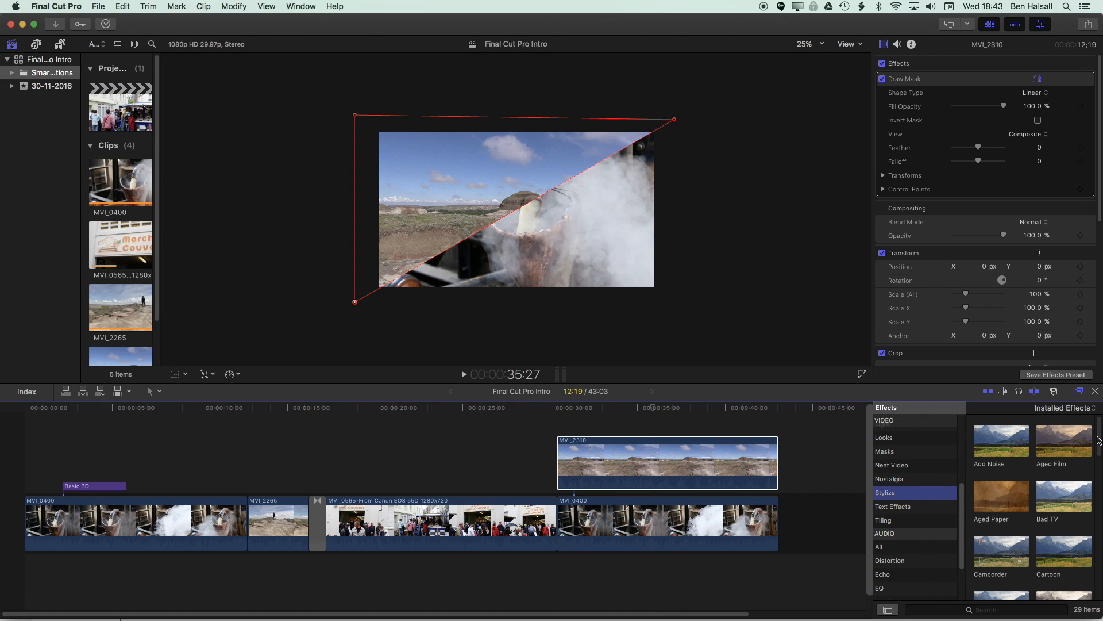
pyautogui.scroll(-3)
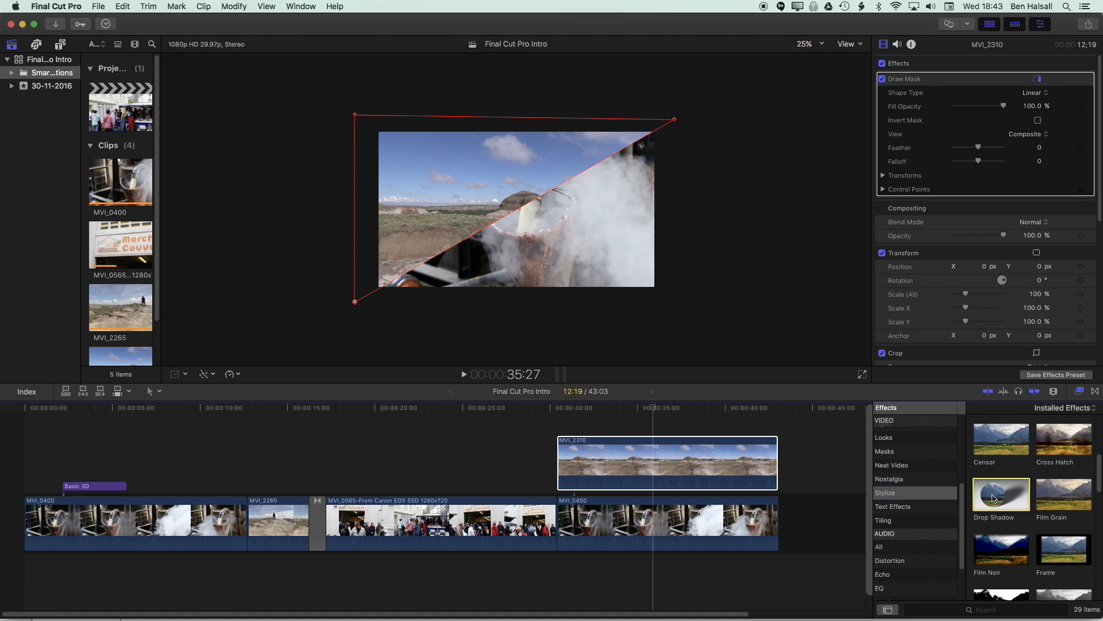
pyautogui.click(646, 478)
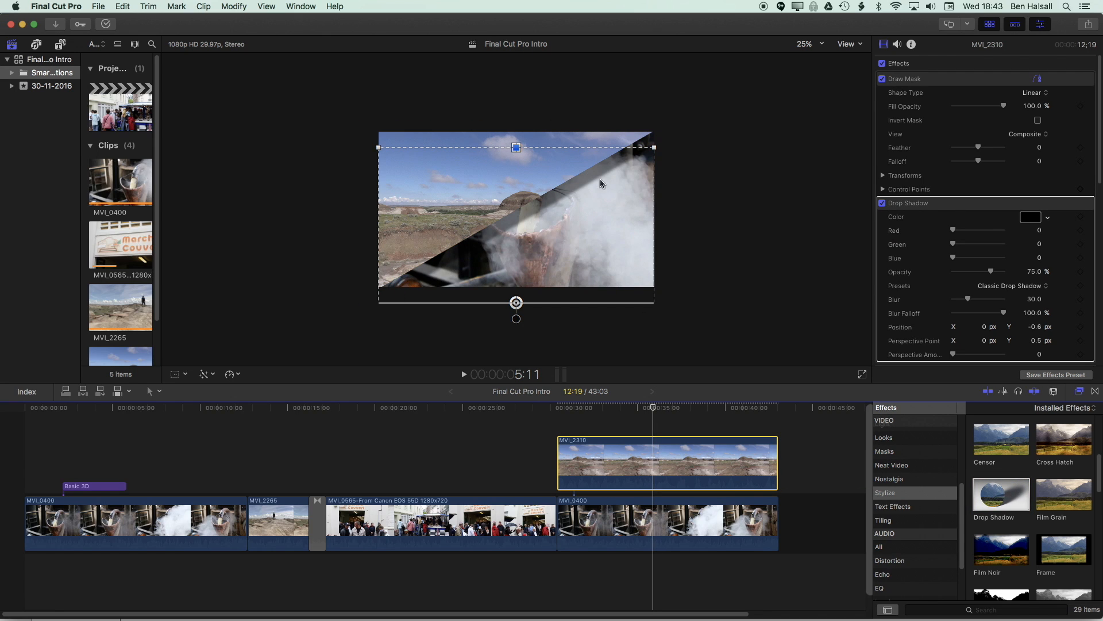
pyautogui.moveTo(654, 146)
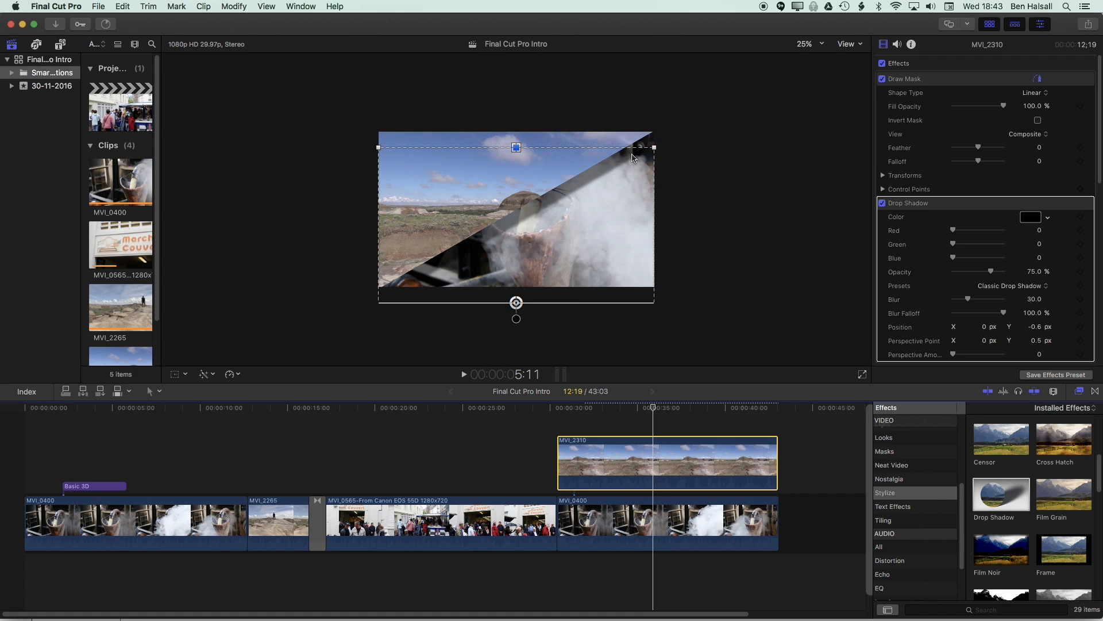
pyautogui.moveTo(812, 264)
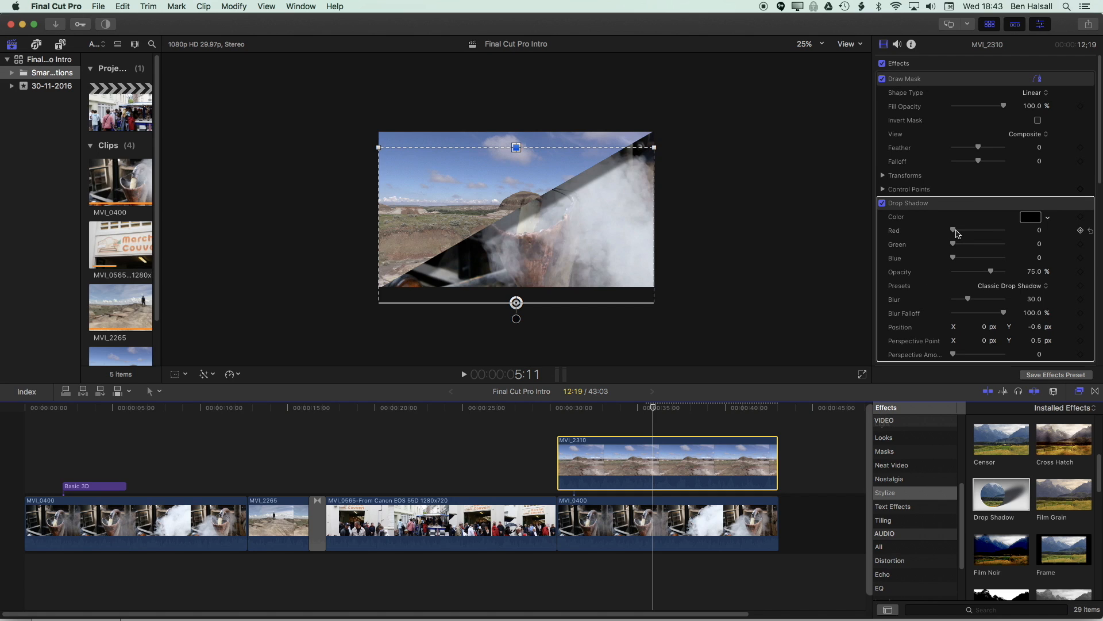
# - Set the drop shadow to red 0.75, opacity 100% and blur 0 for a hard edge
pyautogui.moveTo(955, 230); pyautogui.dragTo(992, 230)
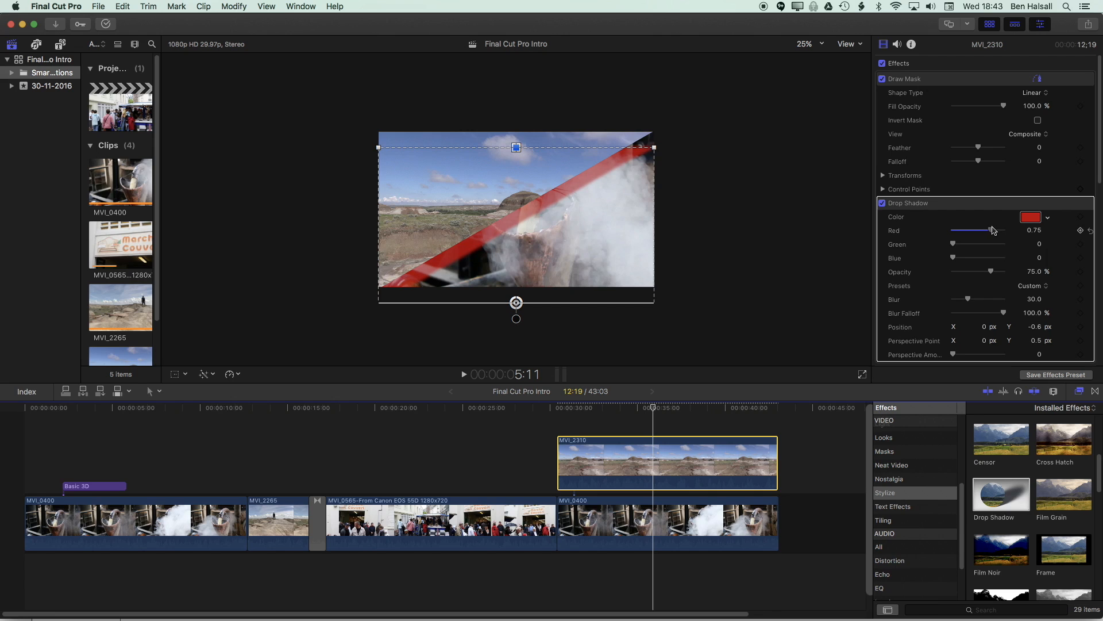
pyautogui.moveTo(995, 272); pyautogui.dragTo(990, 271)
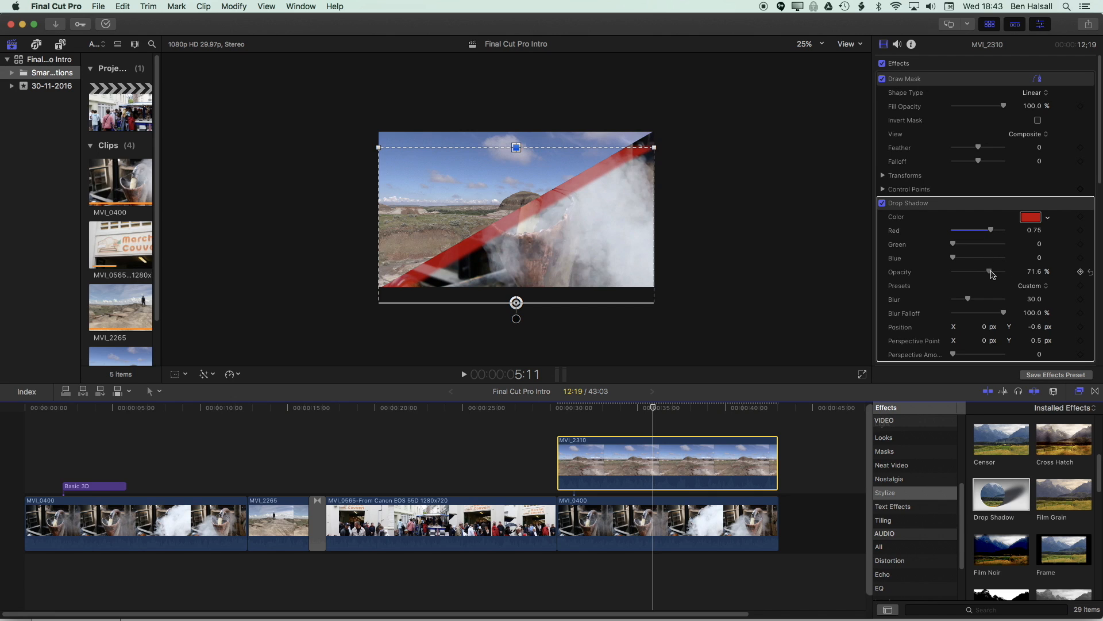
pyautogui.moveTo(988, 271); pyautogui.dragTo(1003, 272)
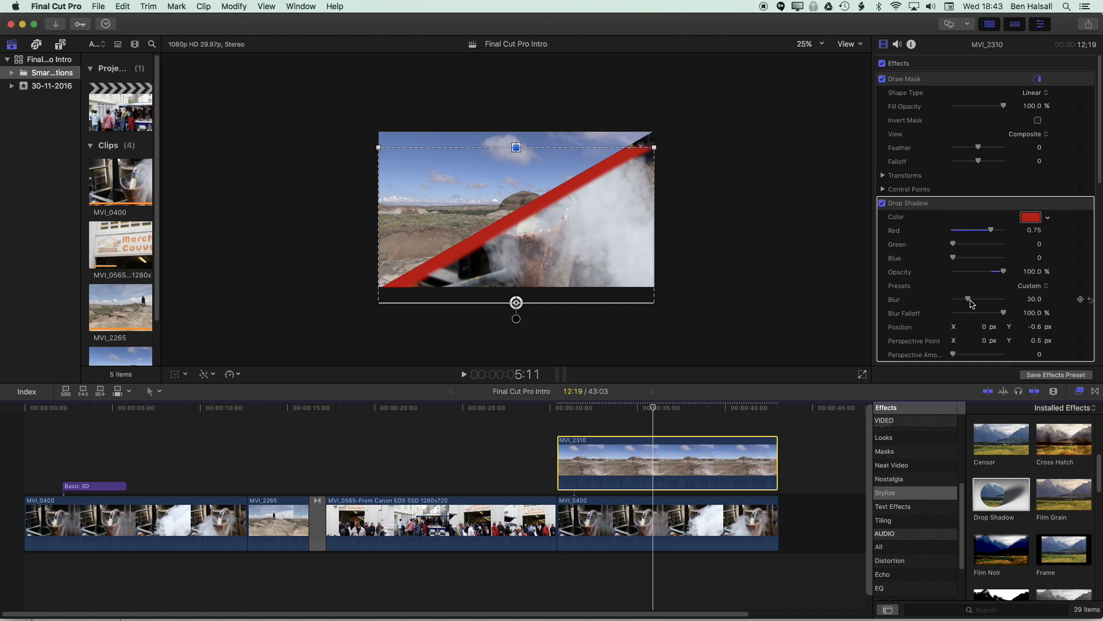
pyautogui.moveTo(970, 298); pyautogui.dragTo(957, 299)
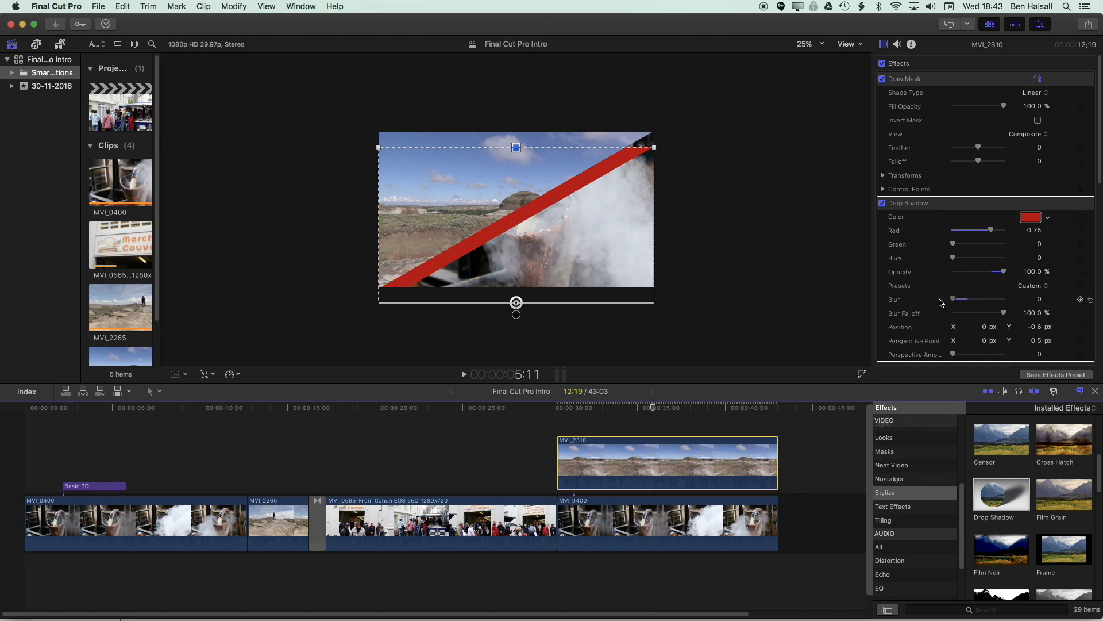
pyautogui.moveTo(547, 224)
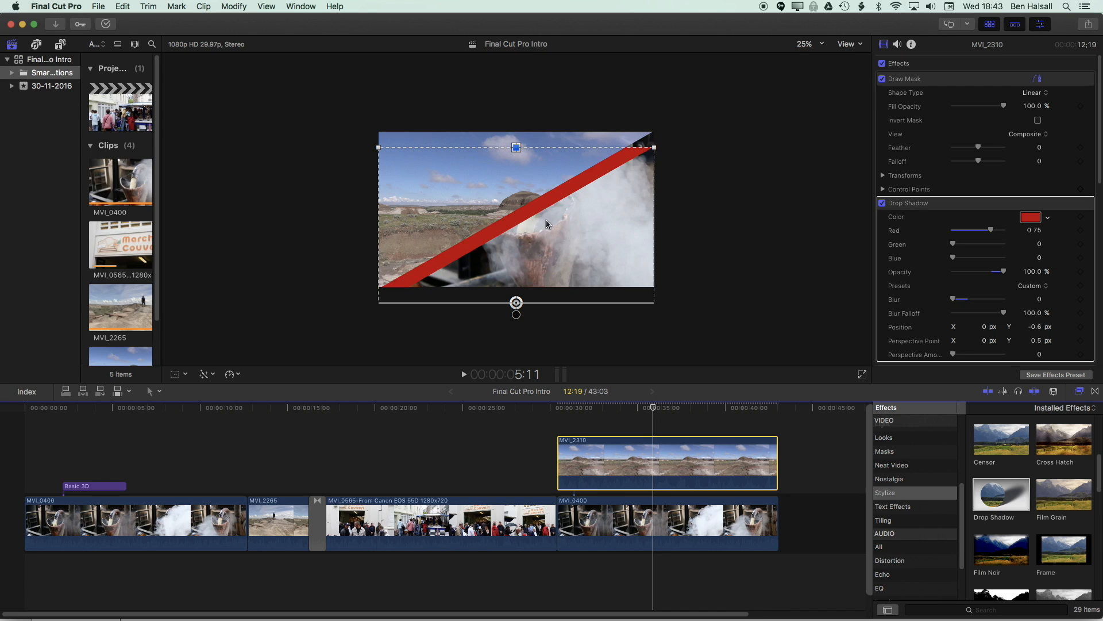
pyautogui.moveTo(514, 303)
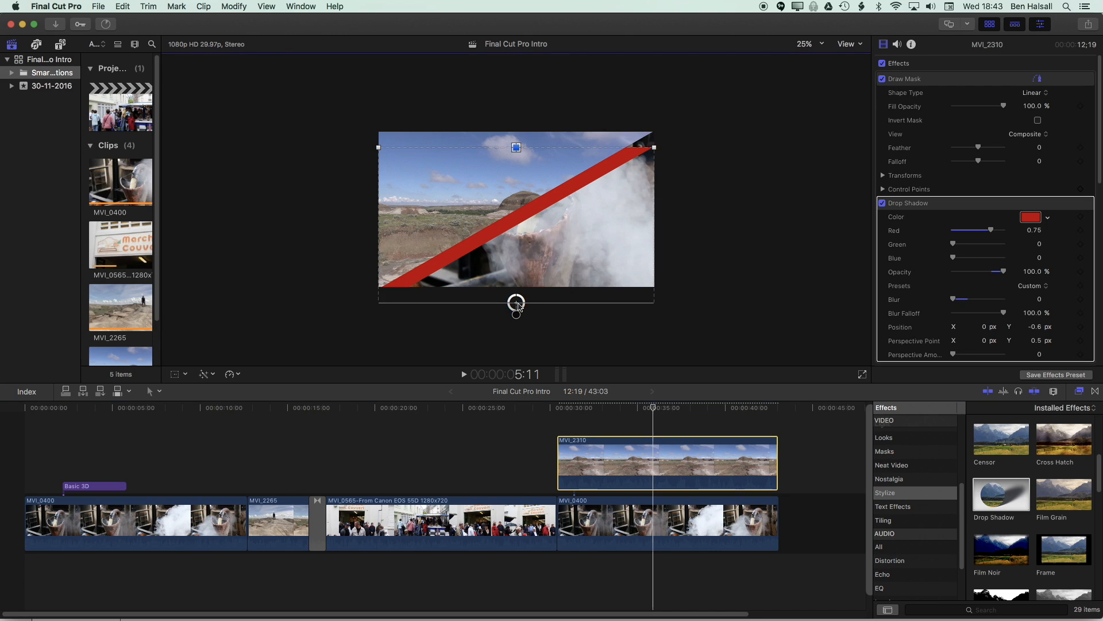
# - Nudge the shadow's position and perspective so a thin even red line hugs the diagonal
pyautogui.moveTo(516, 303); pyautogui.dragTo(516, 292)
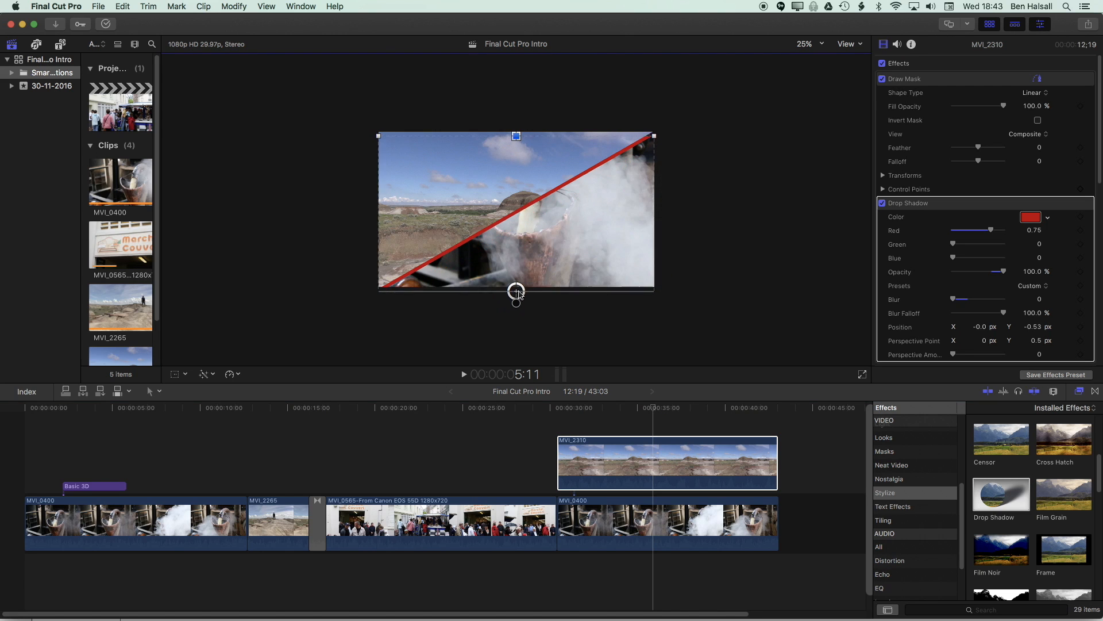
pyautogui.moveTo(516, 293); pyautogui.dragTo(524, 287)
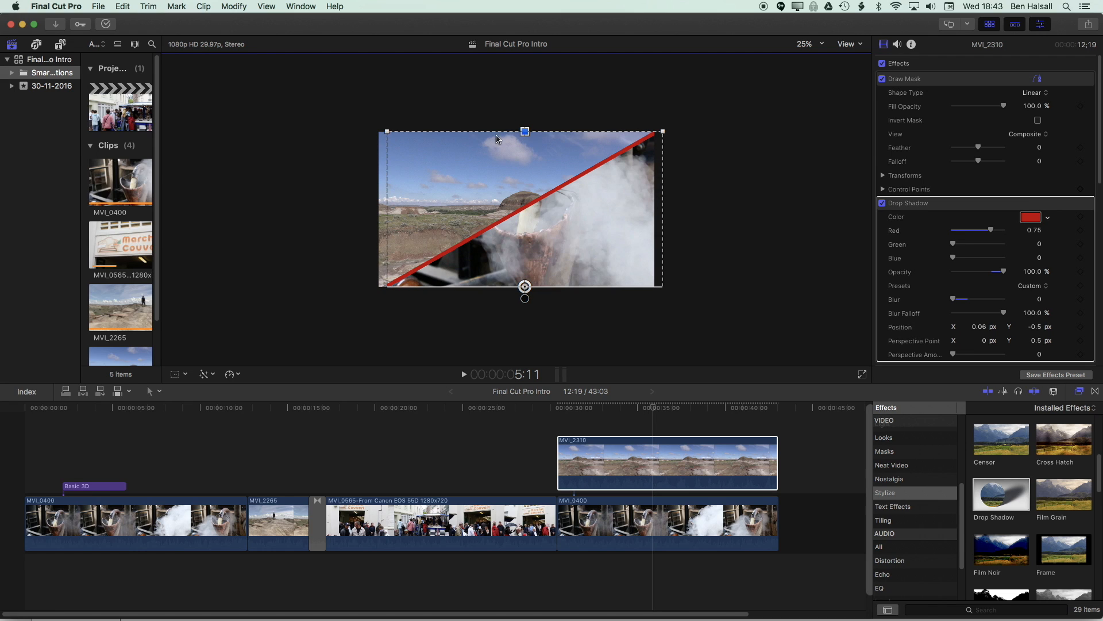
pyautogui.moveTo(524, 131); pyautogui.dragTo(524, 131)
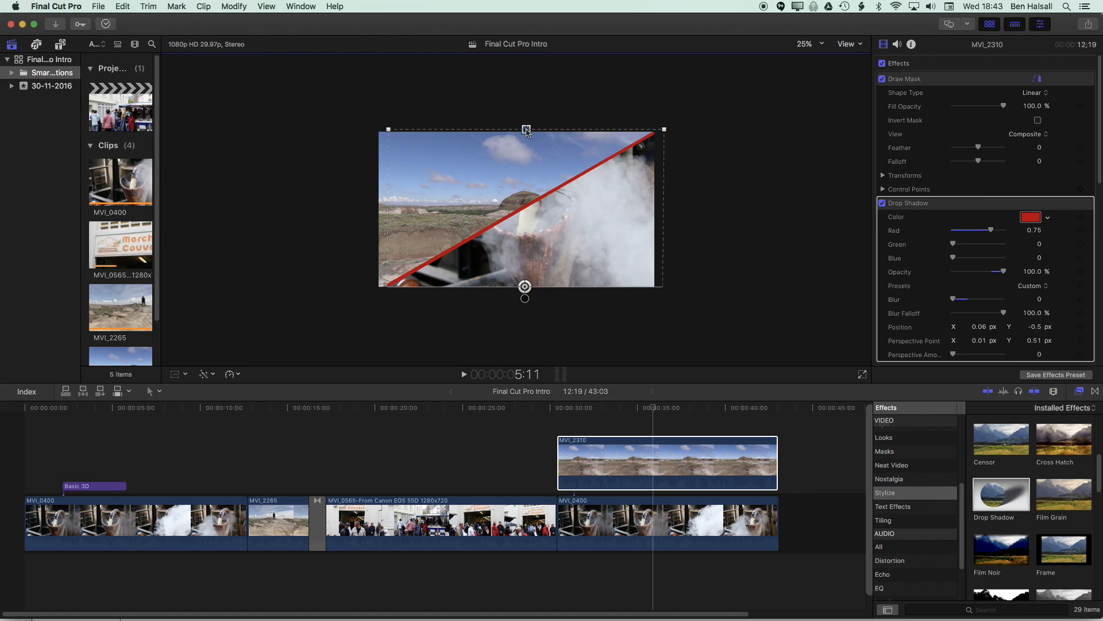
pyautogui.moveTo(524, 130); pyautogui.dragTo(550, 130)
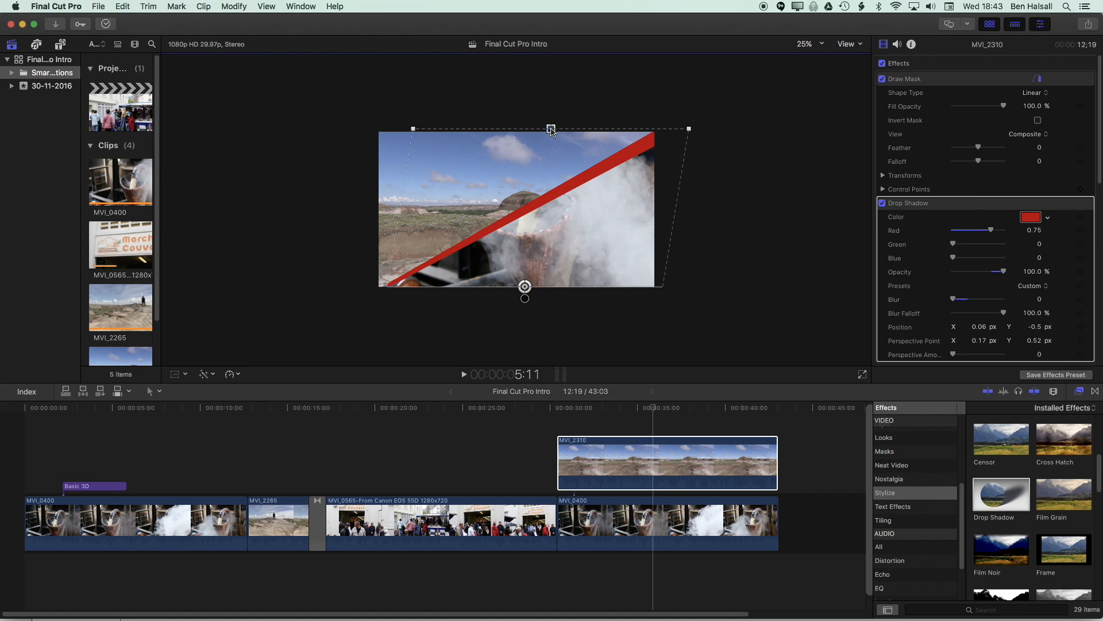
pyautogui.moveTo(550, 129); pyautogui.dragTo(540, 127)
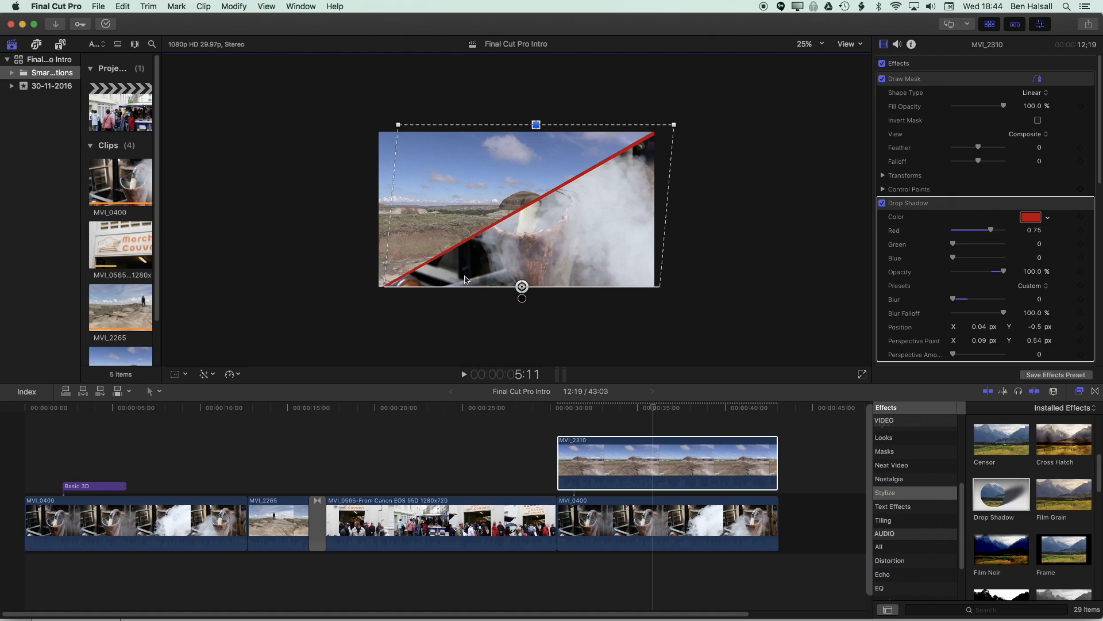
pyautogui.moveTo(387, 287)
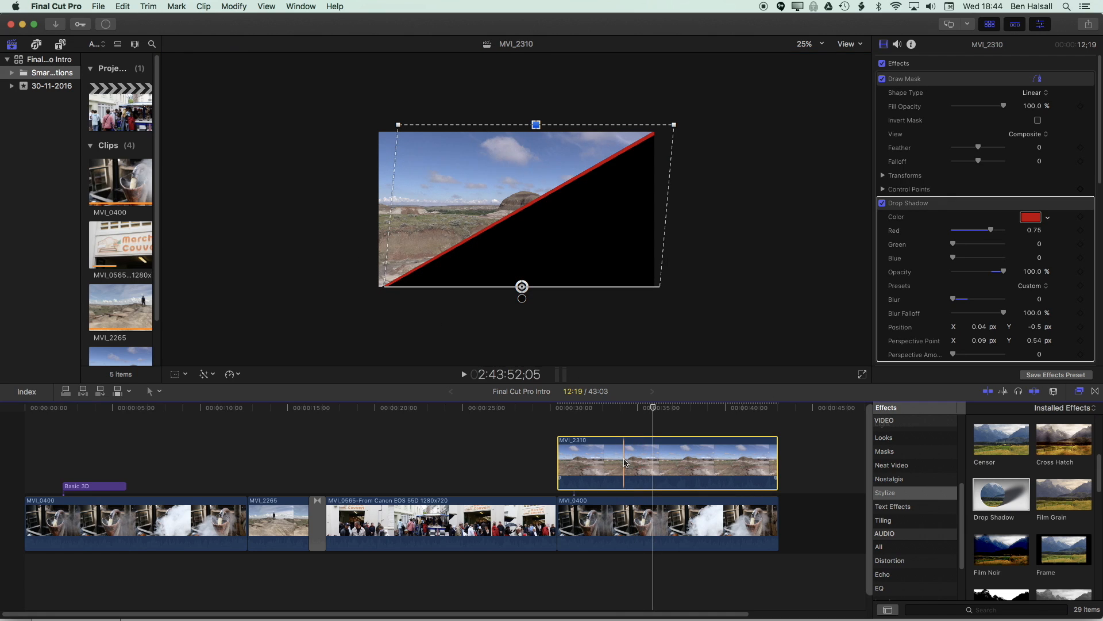
# - Set the masked MVI_2310 clip's Scale (All) to 110% in Transform
pyautogui.click(613, 419)
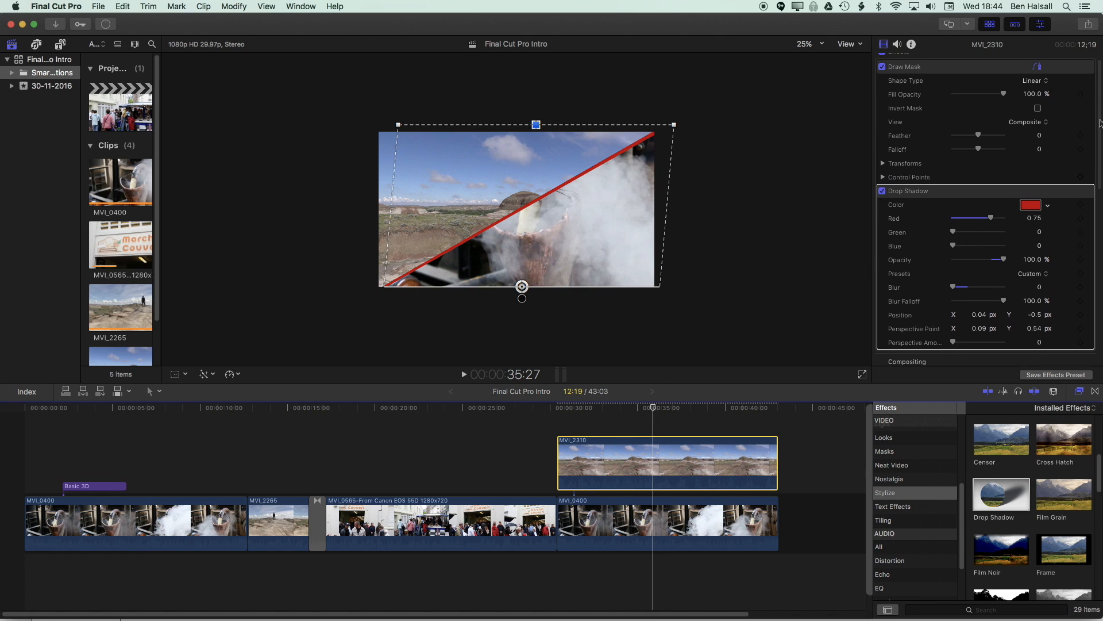
pyautogui.scroll(-3)
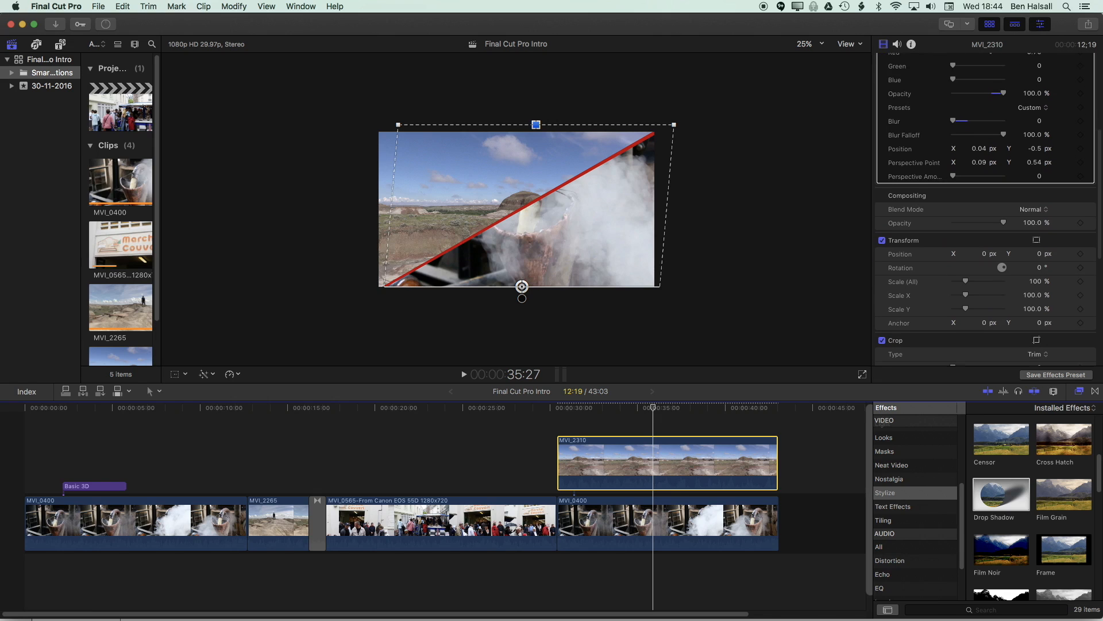
pyautogui.scroll(-3)
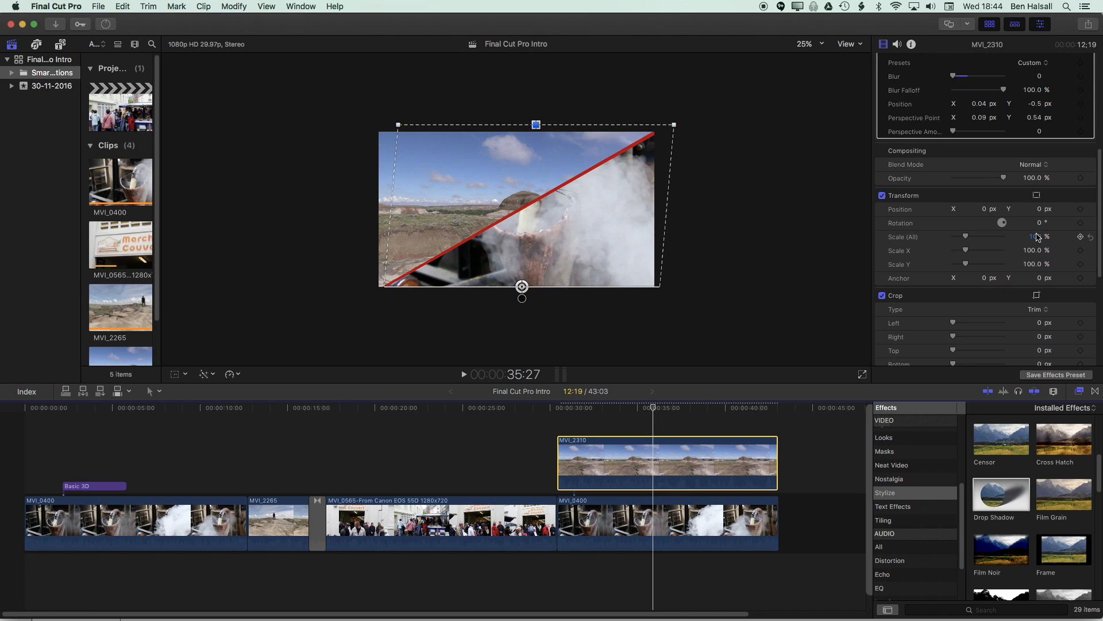
pyautogui.click(1033, 236)
pyautogui.write('110')
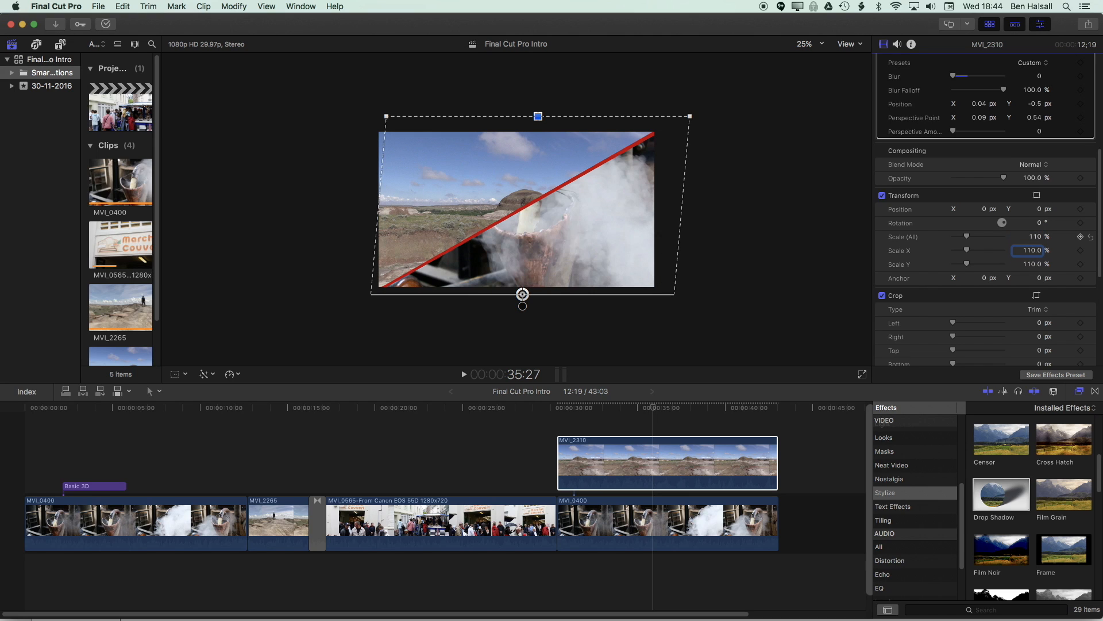
pyautogui.moveTo(522, 205)
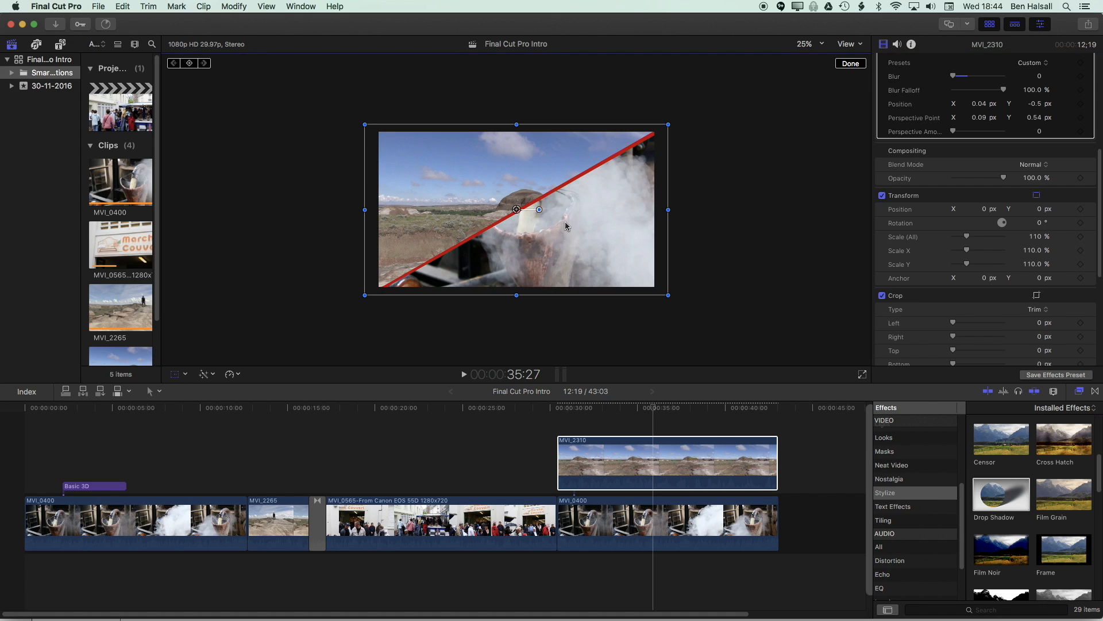
# - Nudge MVI_2310 in the Viewer to Position X 24, Y 24 and preview the framing
pyautogui.moveTo(528, 209); pyautogui.dragTo(520, 207)
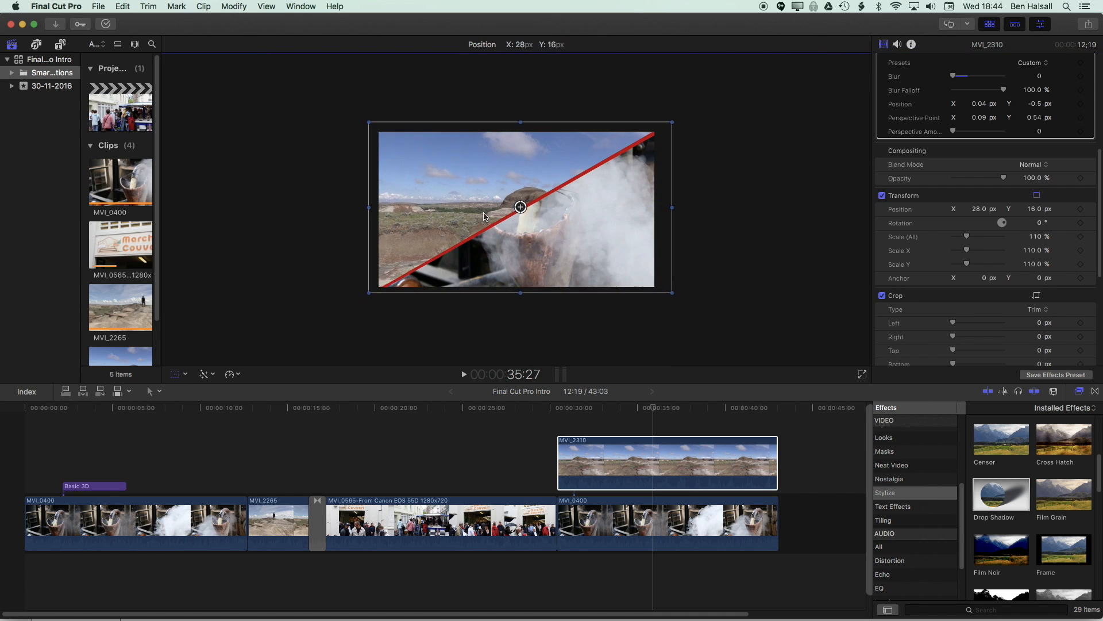
pyautogui.moveTo(521, 207); pyautogui.dragTo(524, 204)
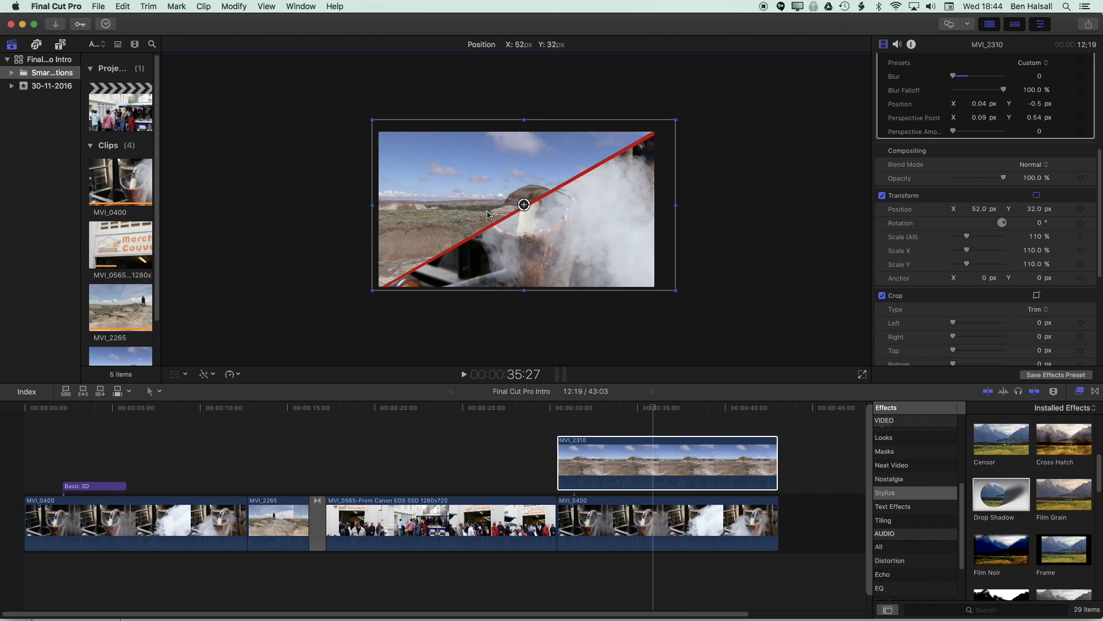
pyautogui.moveTo(523, 205); pyautogui.dragTo(515, 211)
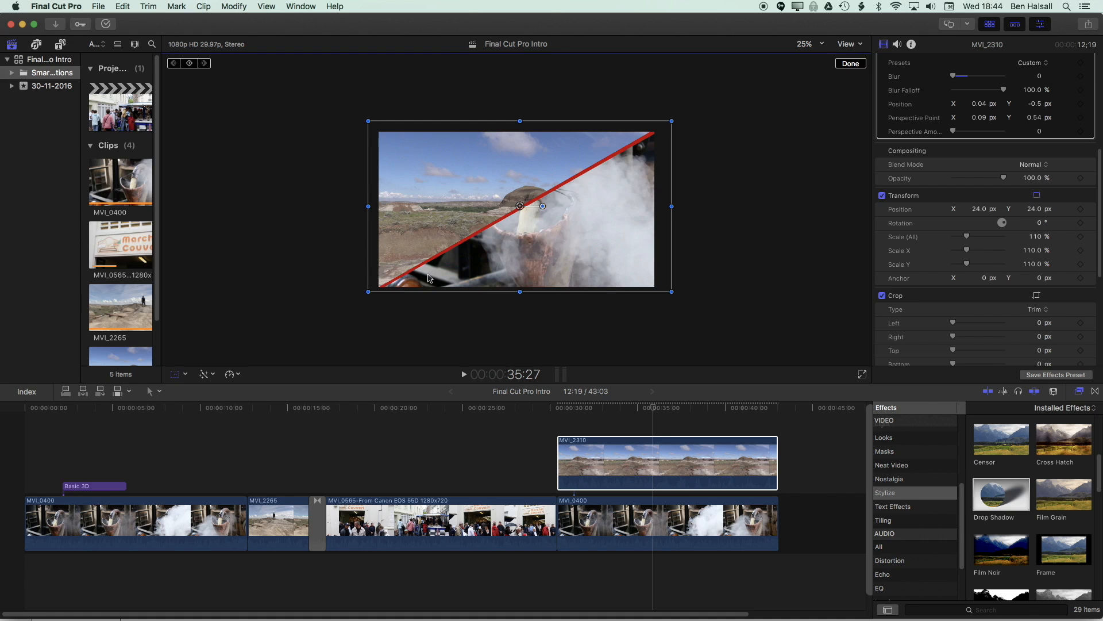
pyautogui.click(559, 408)
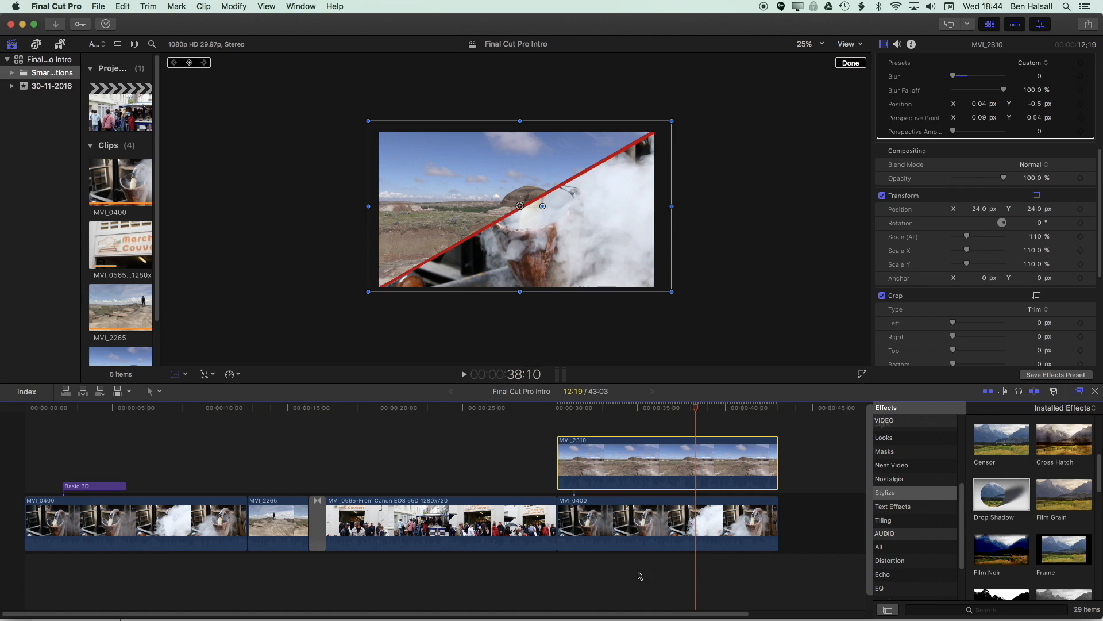
# - Relocate MVI_2265 as a connected clip ahead of MVI_2310 and select MVI_2310 for copying
pyautogui.click(473, 407)
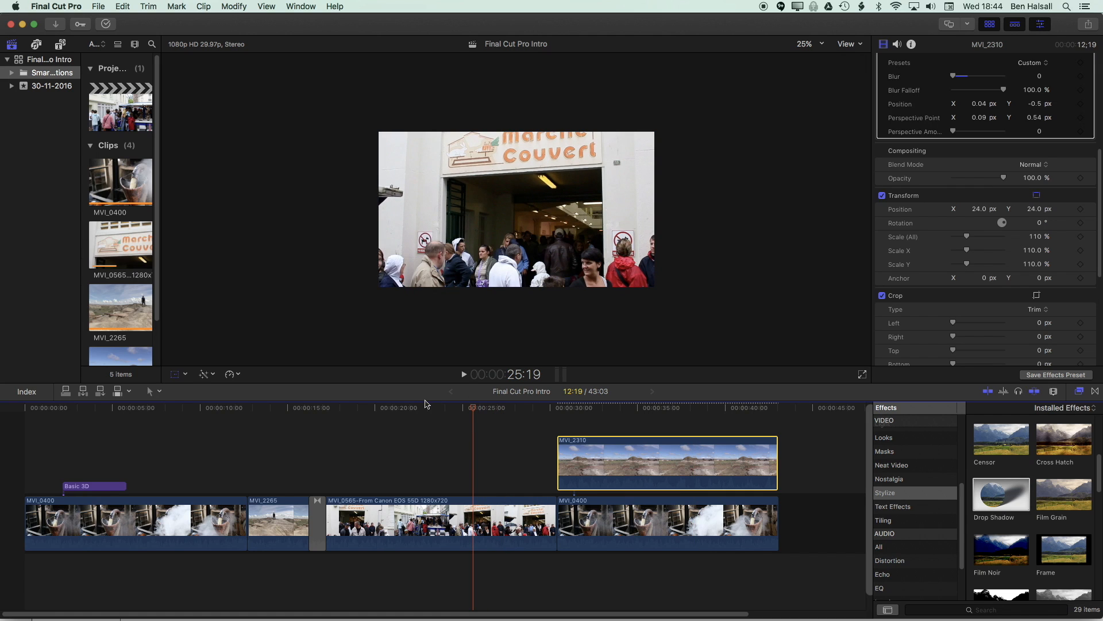
pyautogui.moveTo(451, 439)
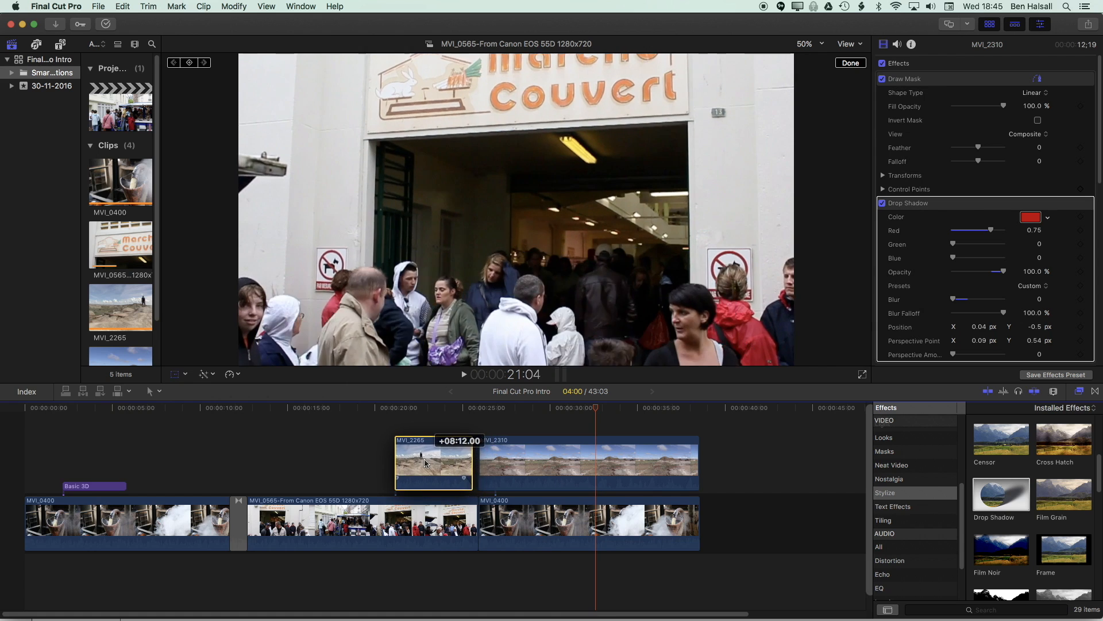
pyautogui.click(432, 464)
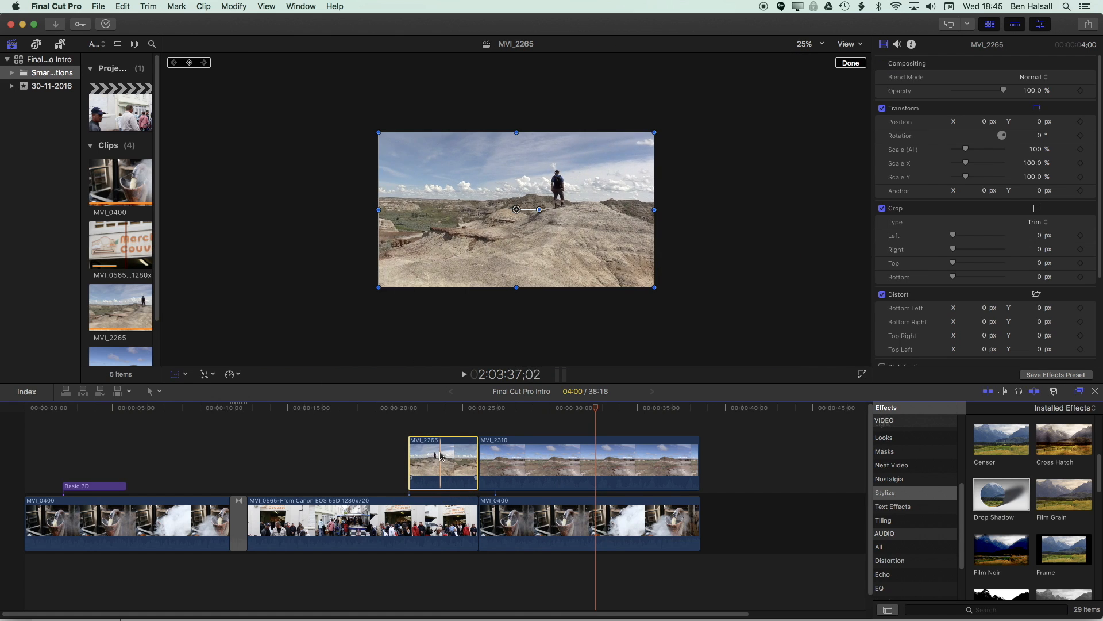
pyautogui.click(562, 446)
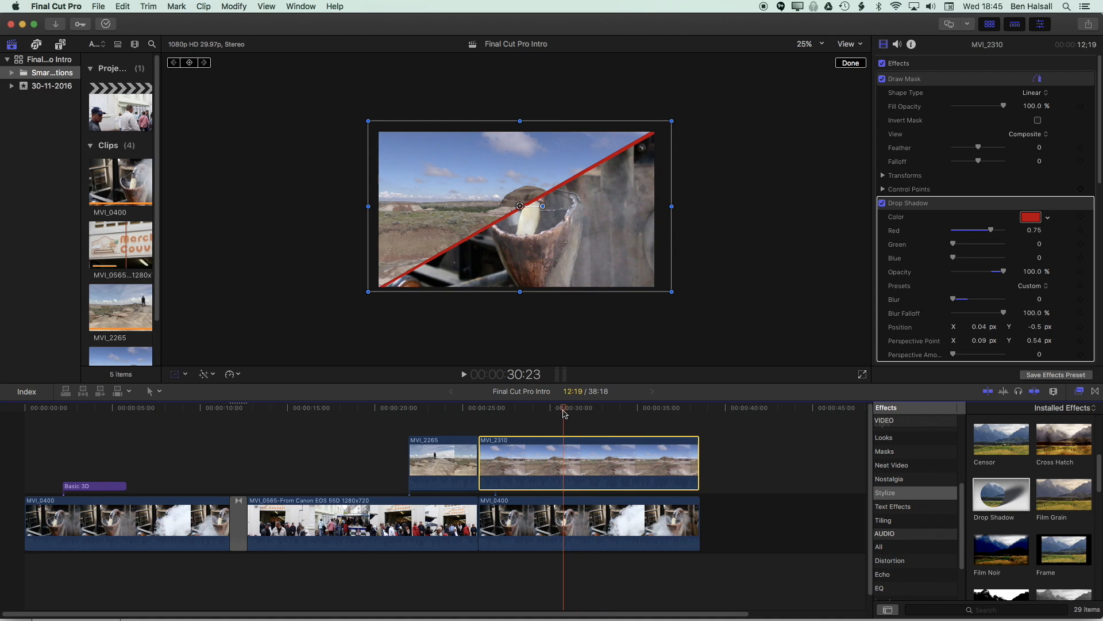
pyautogui.moveTo(559, 428)
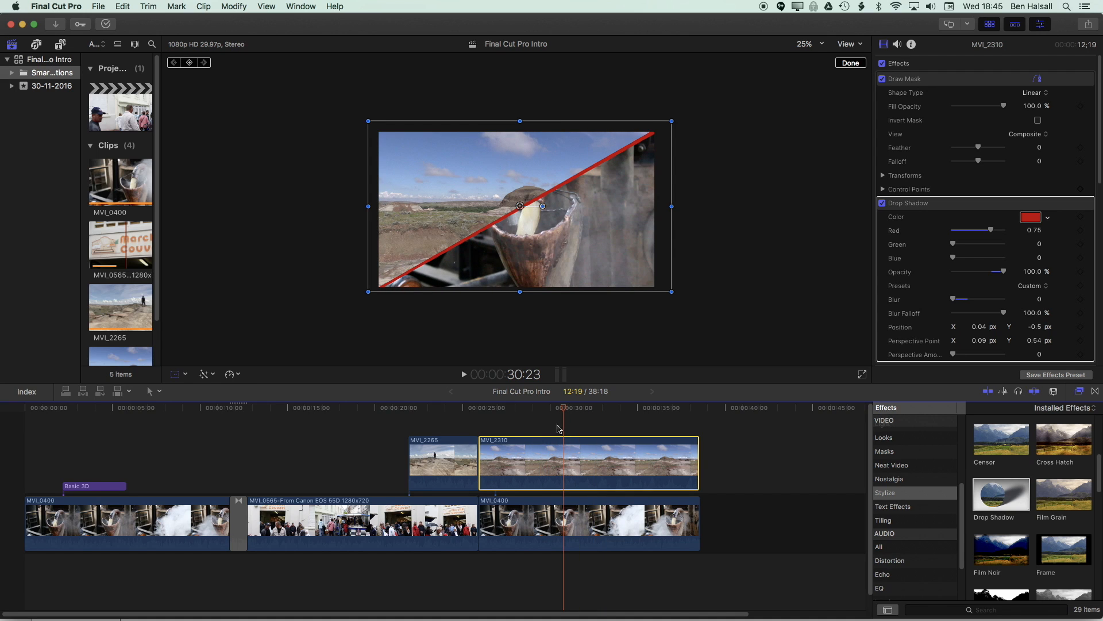
pyautogui.click(138, 5)
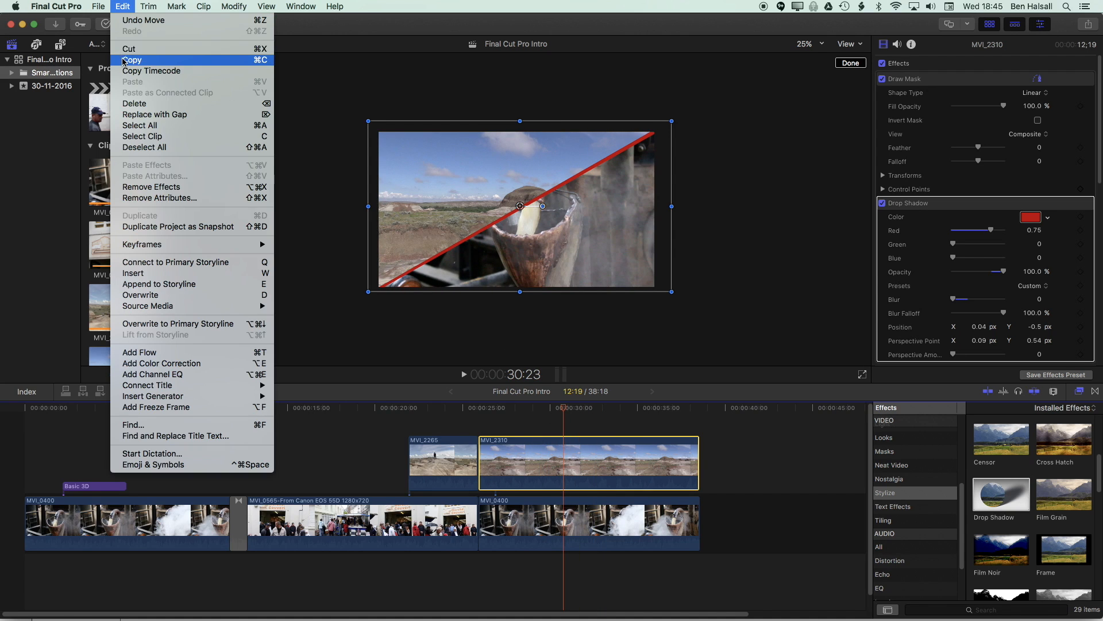
# - Copy MVI_2310, select MVI_2265 and bring up Paste Attributes for it
pyautogui.click(446, 407)
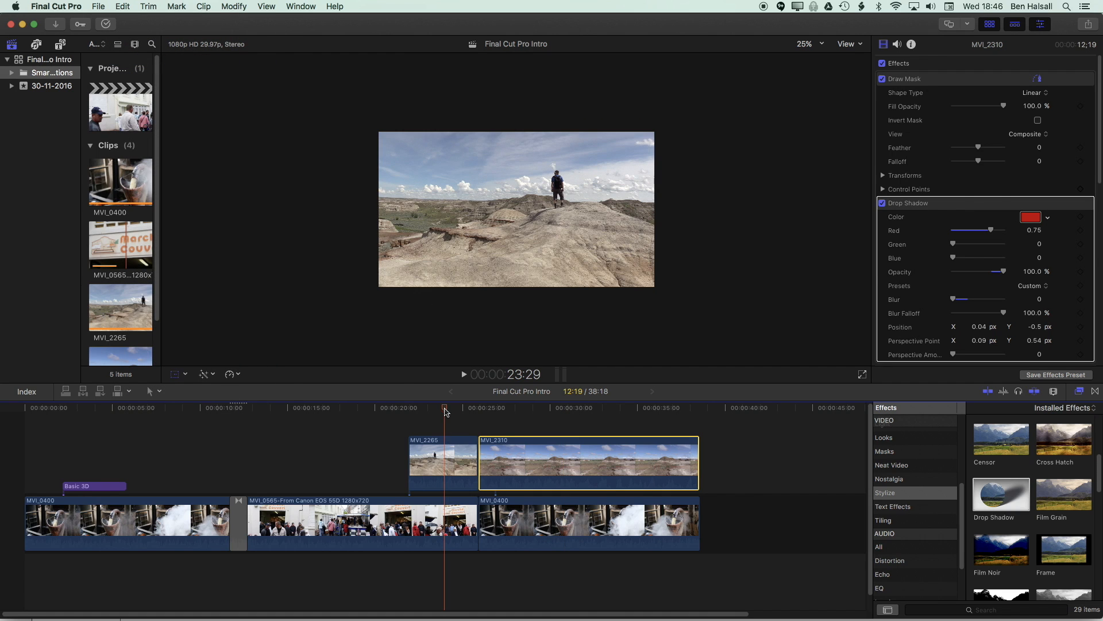
pyautogui.click(442, 463)
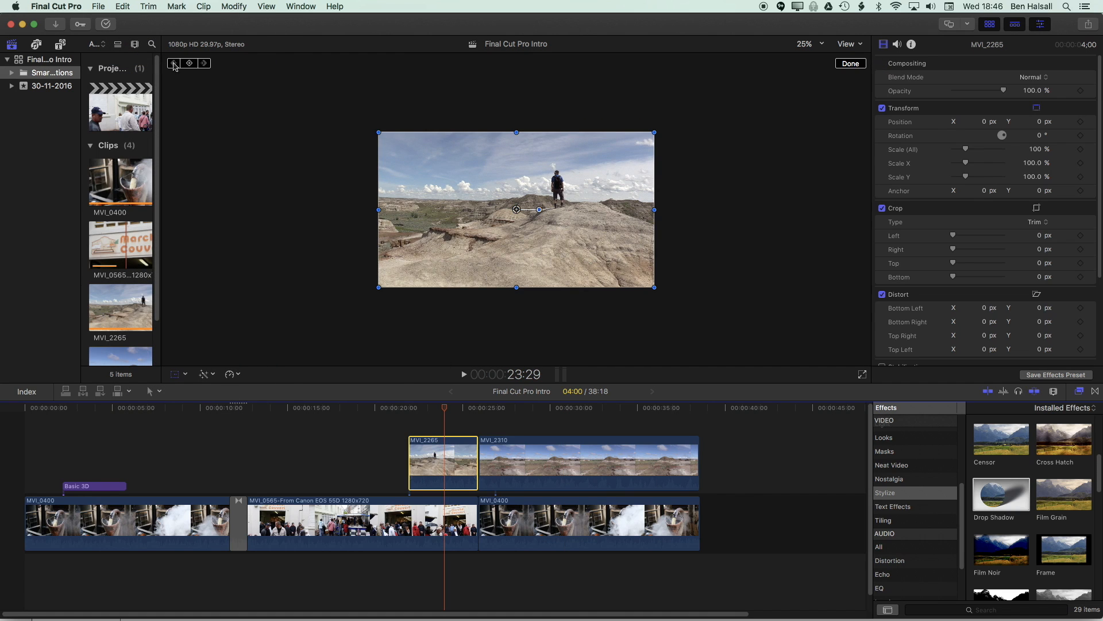
pyautogui.click(136, 6)
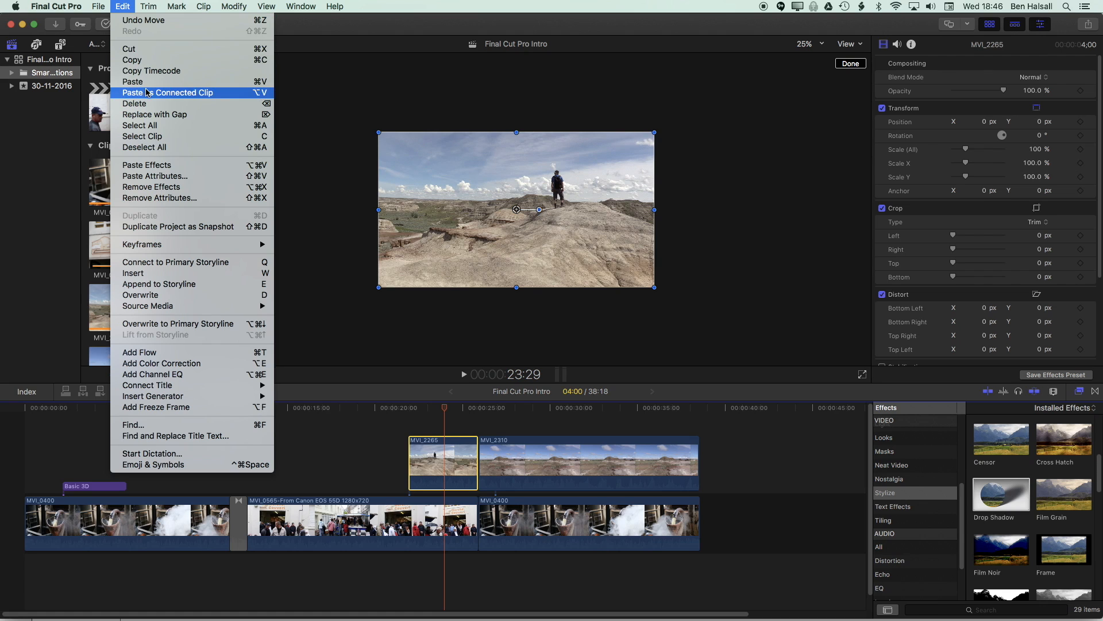
pyautogui.click(154, 176)
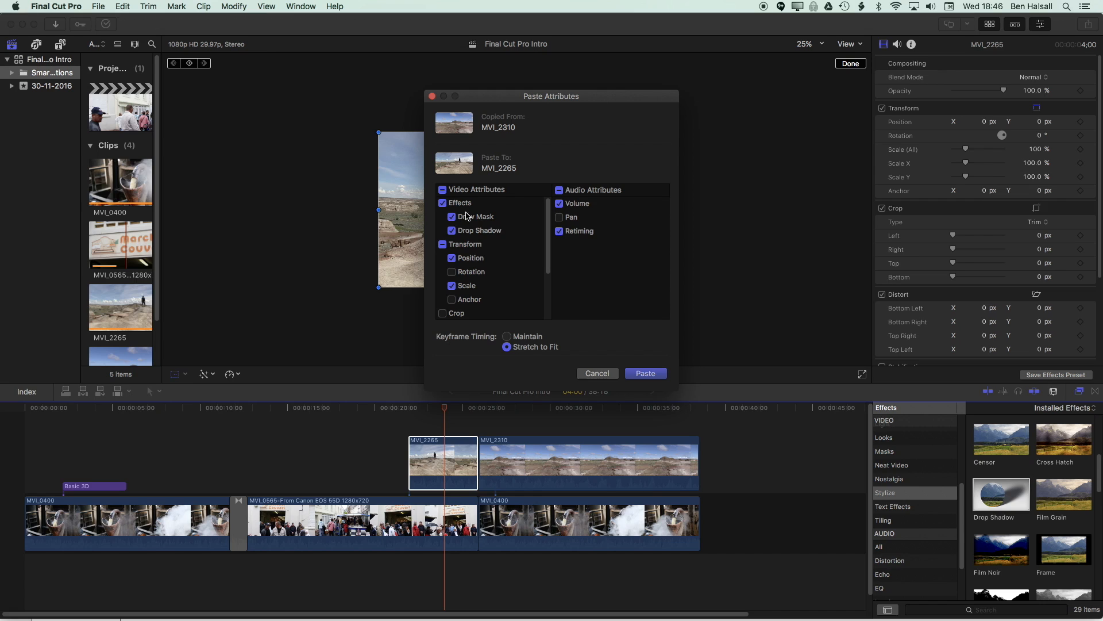
pyautogui.moveTo(461, 218)
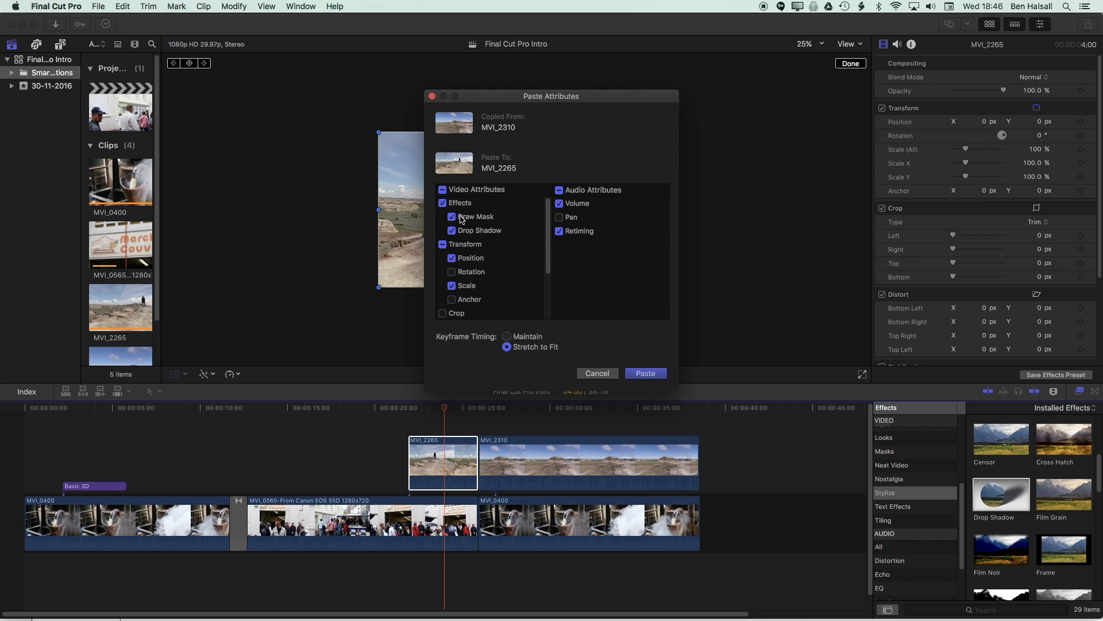
# - Paste Draw Mask, Drop Shadow, Position and Scale onto MVI_2265, excluding retiming and audio attributes
pyautogui.click(560, 231)
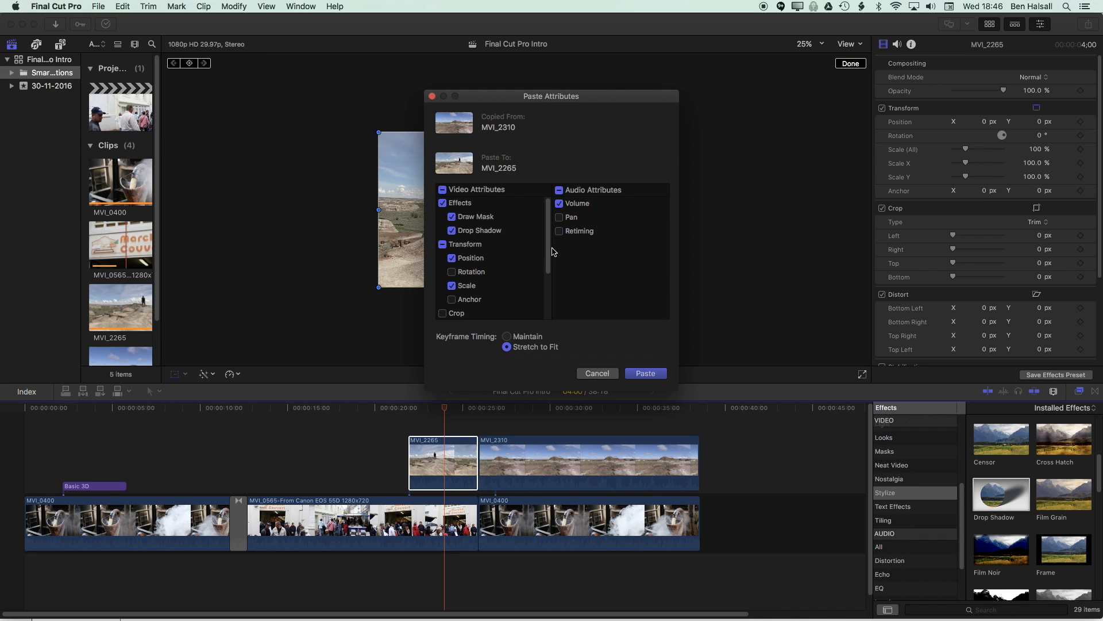
pyautogui.scroll(-3)
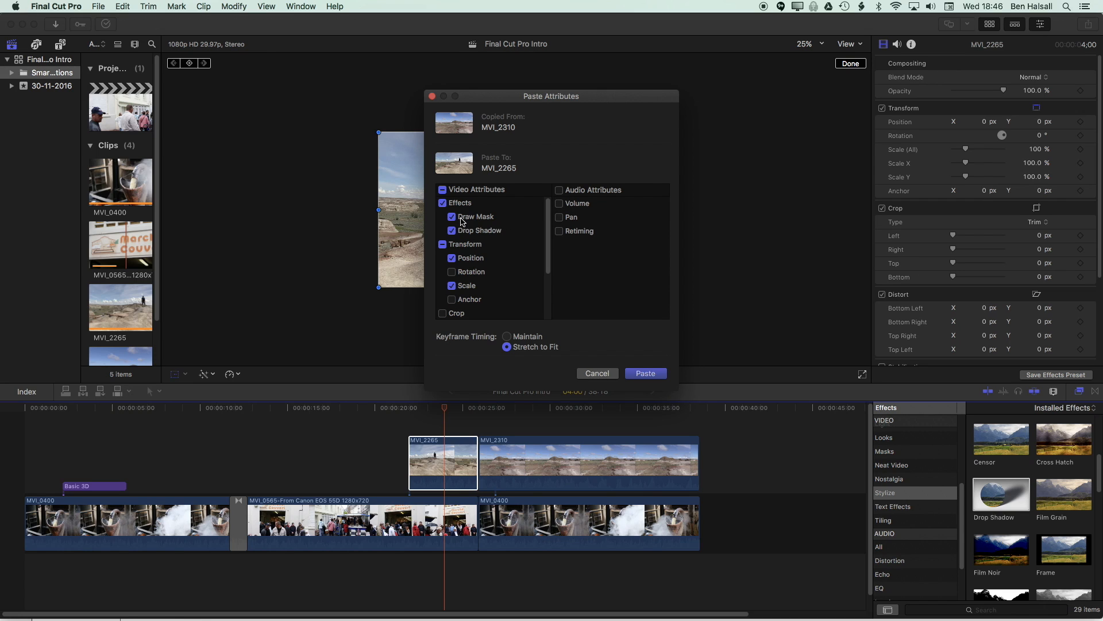
pyautogui.click(452, 230)
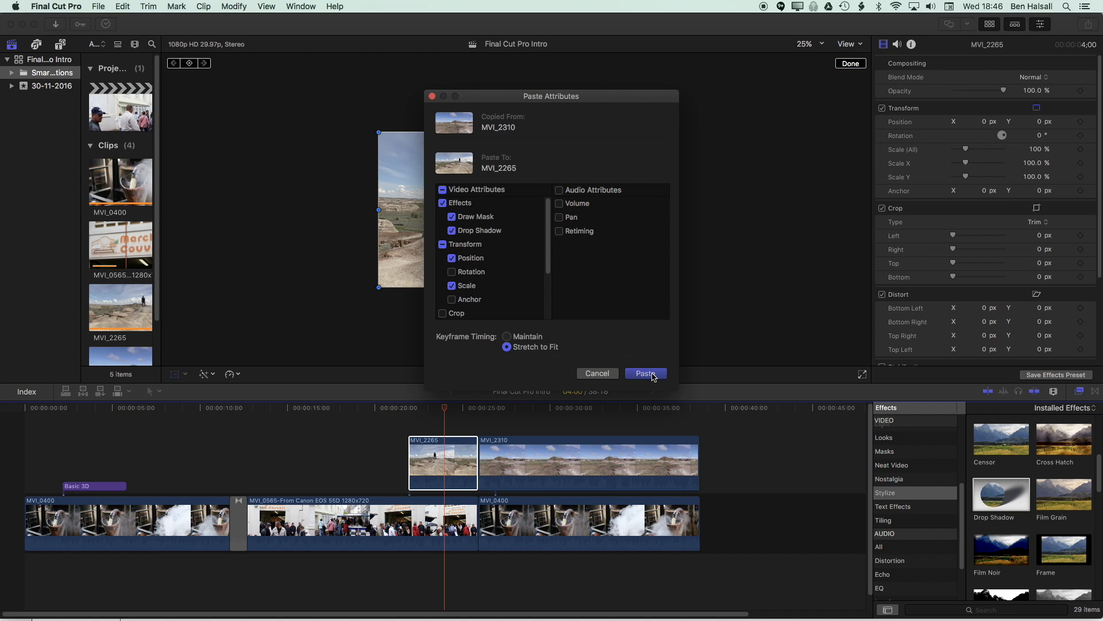
pyautogui.click(646, 373)
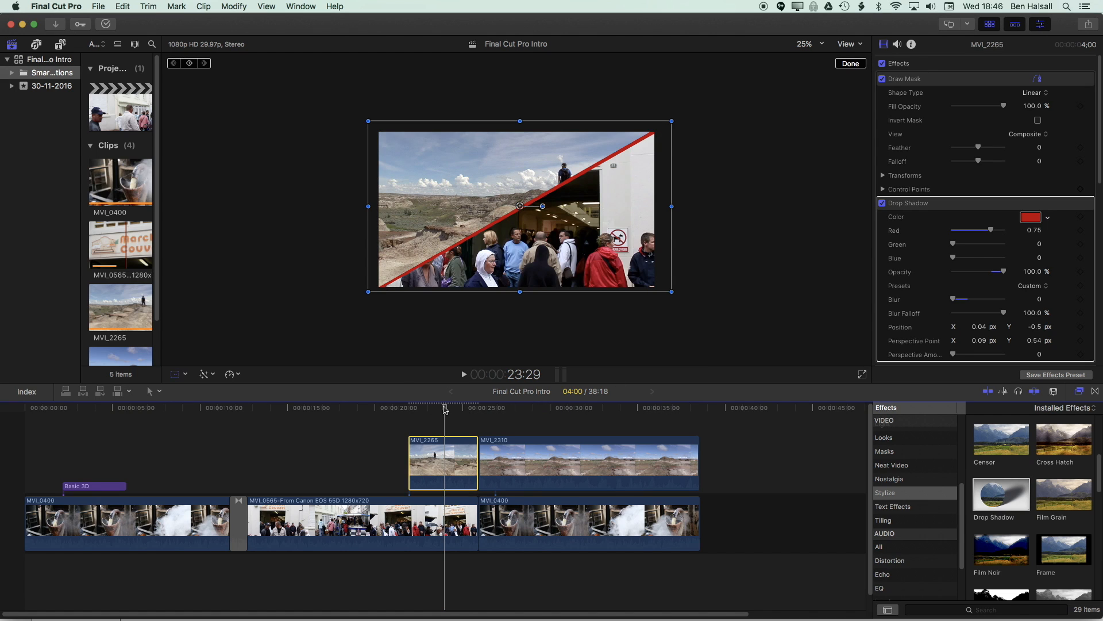
pyautogui.click(476, 409)
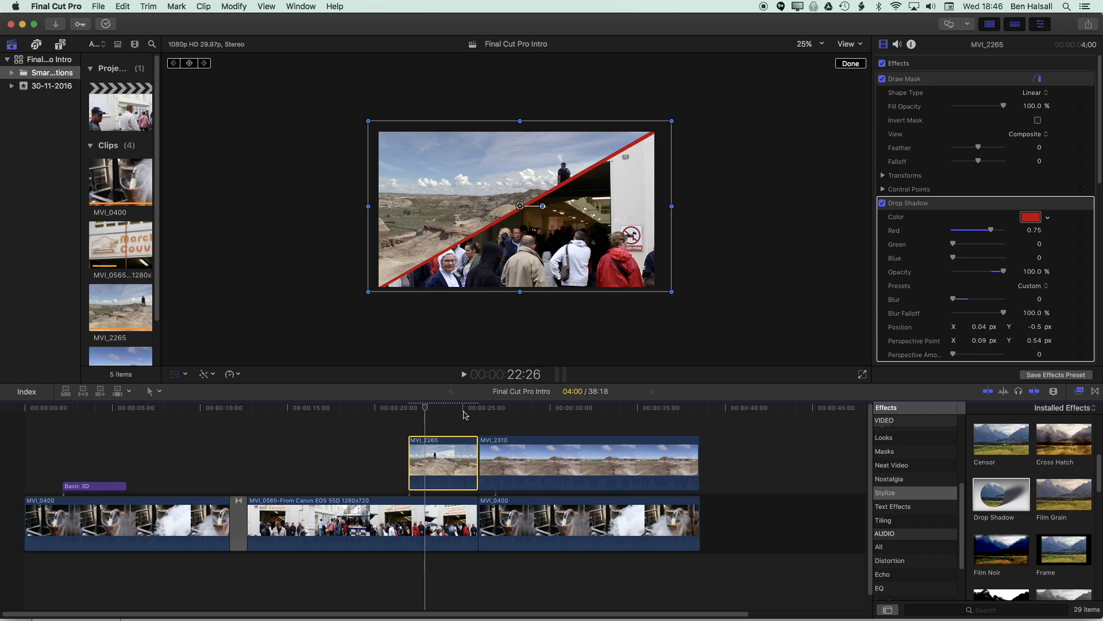
pyautogui.click(464, 462)
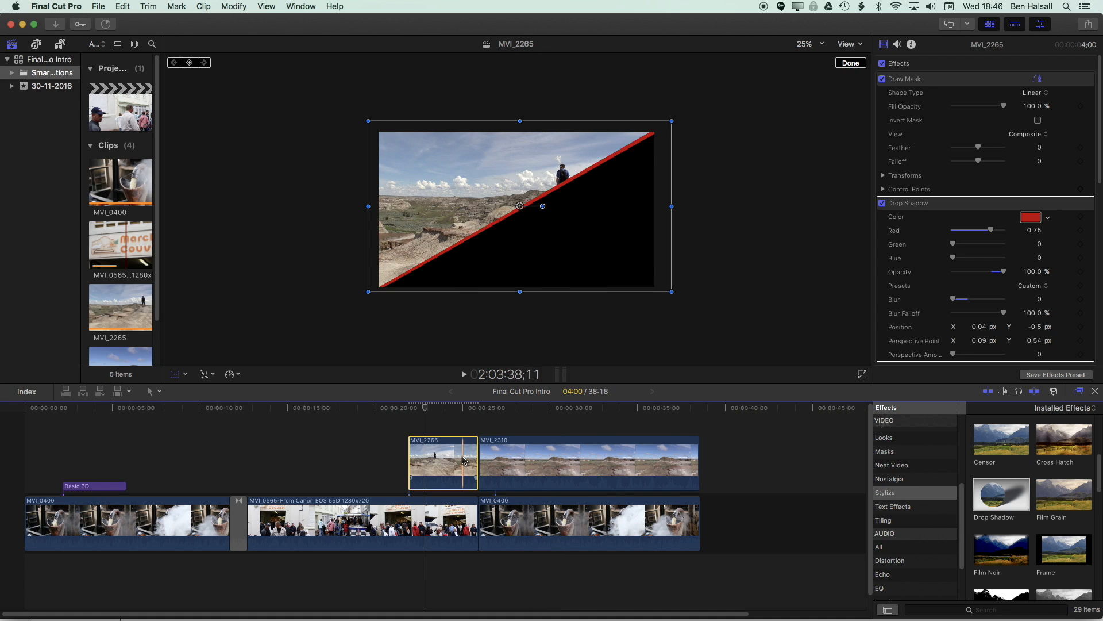